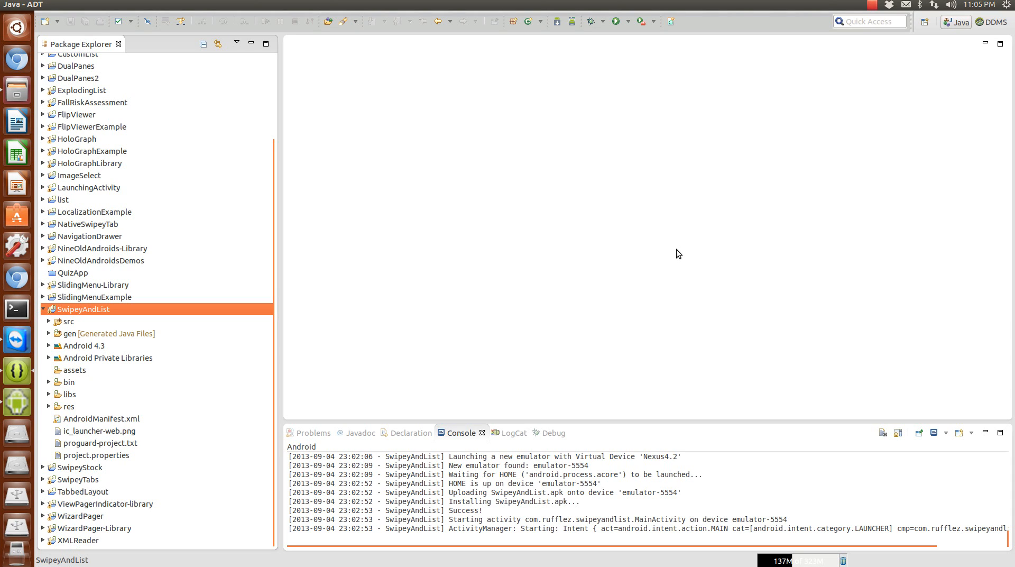
{"action": "mouse_move", "coordinate": [200, 290]}
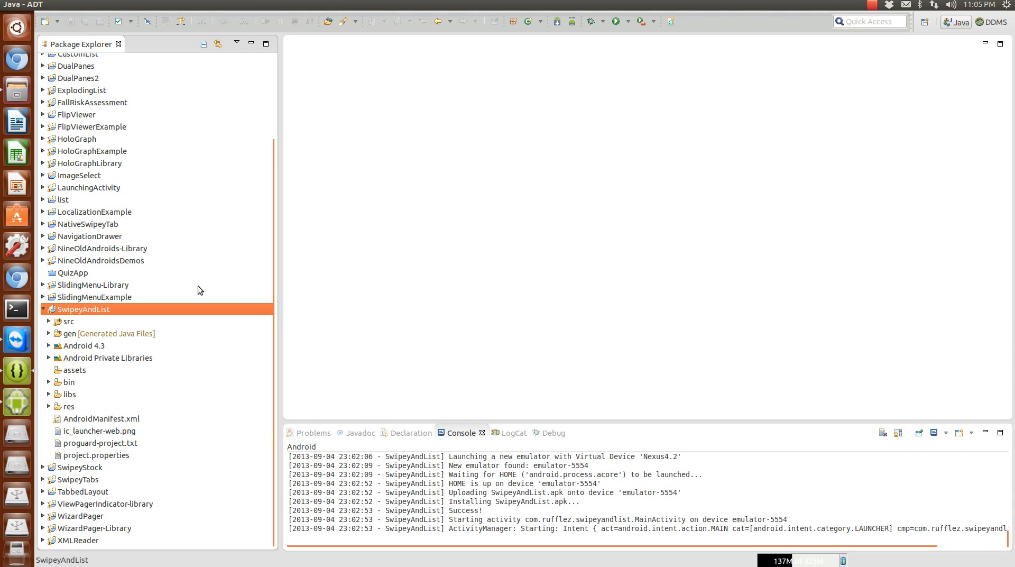
{"action": "mouse_move", "coordinate": [231, 354]}
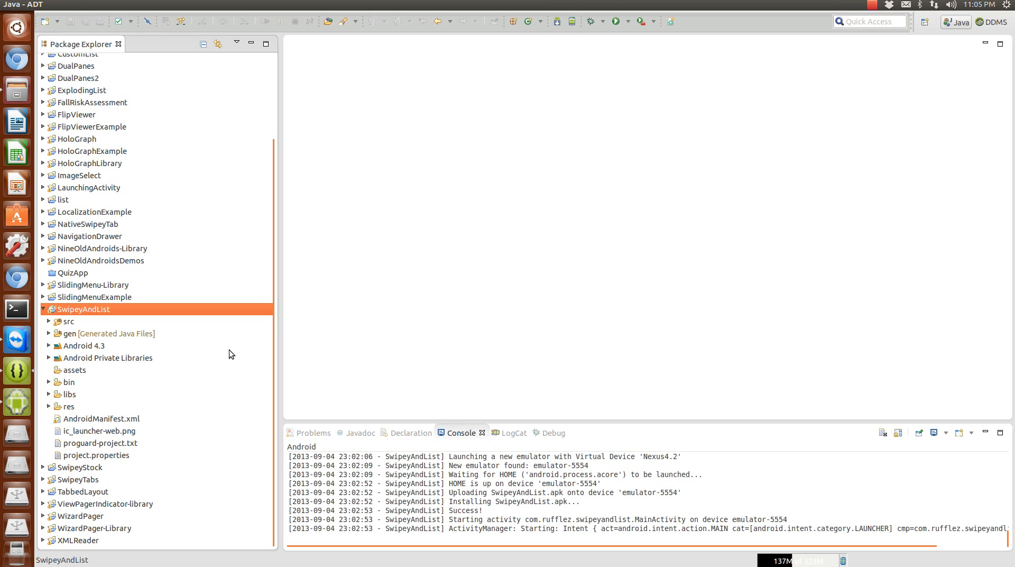
{"action": "mouse_move", "coordinate": [582, 326]}
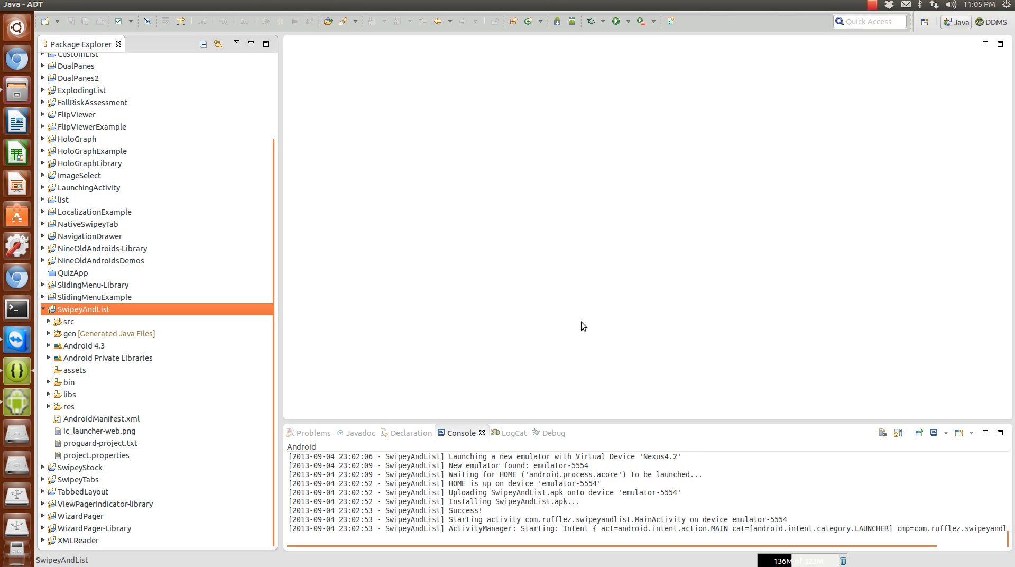
{"action": "mouse_move", "coordinate": [31, 346]}
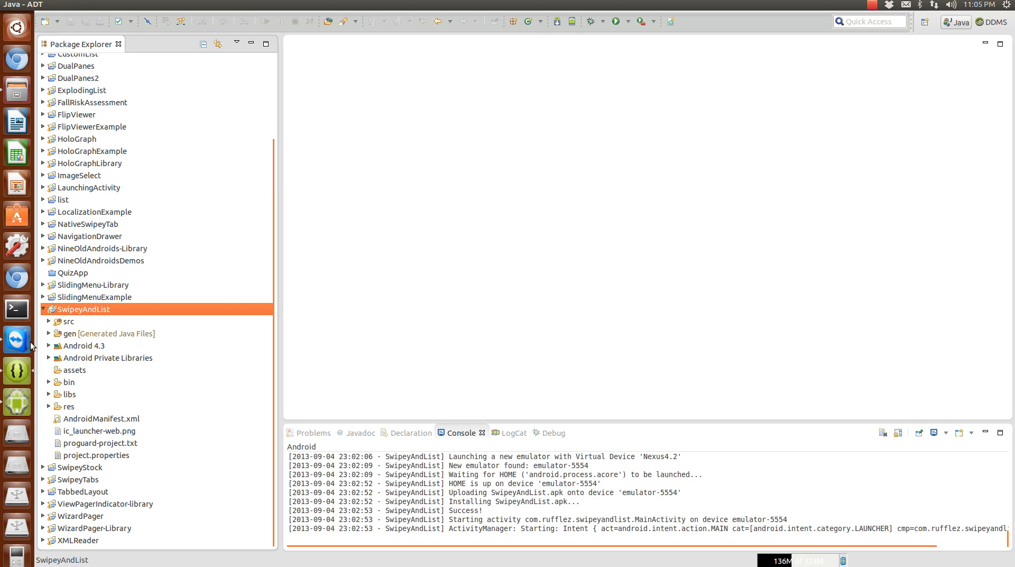
{"action": "mouse_move", "coordinate": [62, 327]}
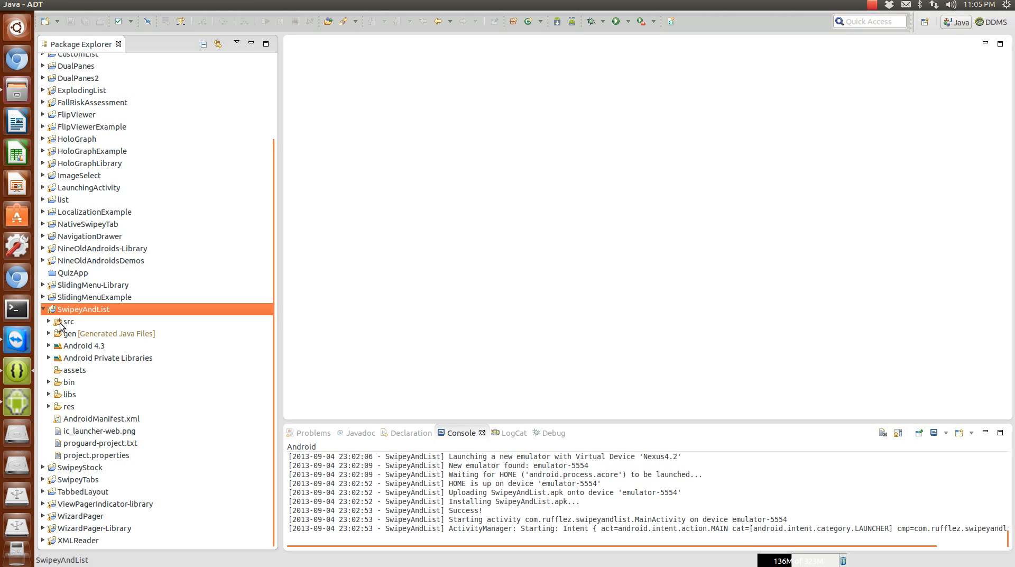
{"action": "mouse_move", "coordinate": [84, 319]}
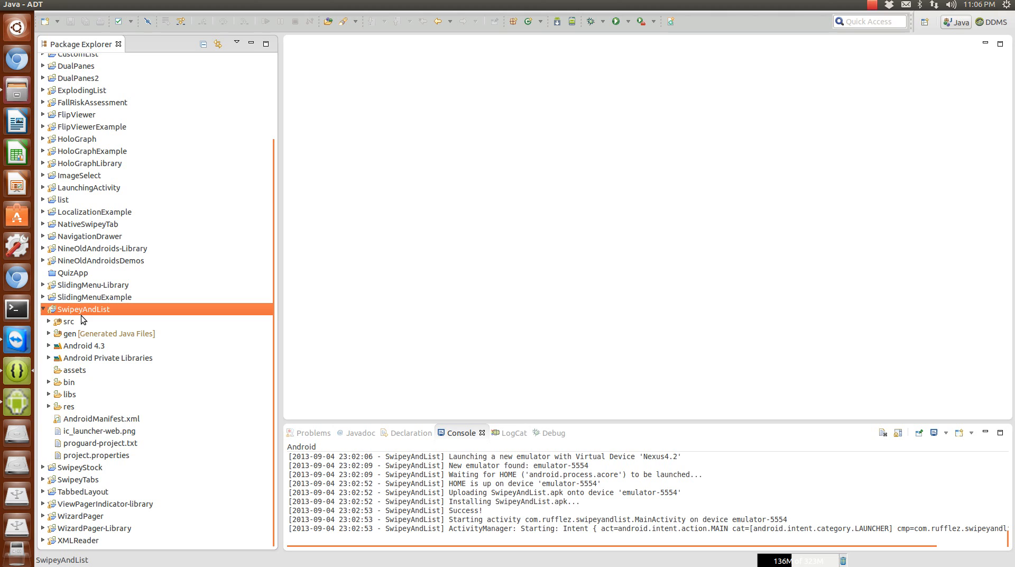
{"action": "mouse_move", "coordinate": [15, 327]}
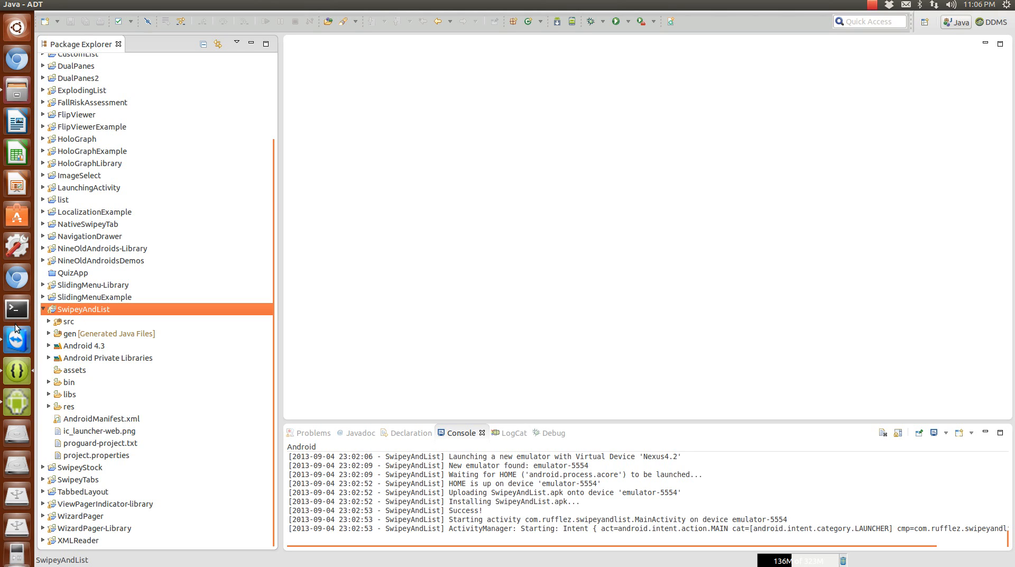
Step: Expand src and com.rufflez.swipeyandlist and select List_View, MainActivity and TabsAdapter in turn
{"action": "left_click", "coordinate": [65, 321]}
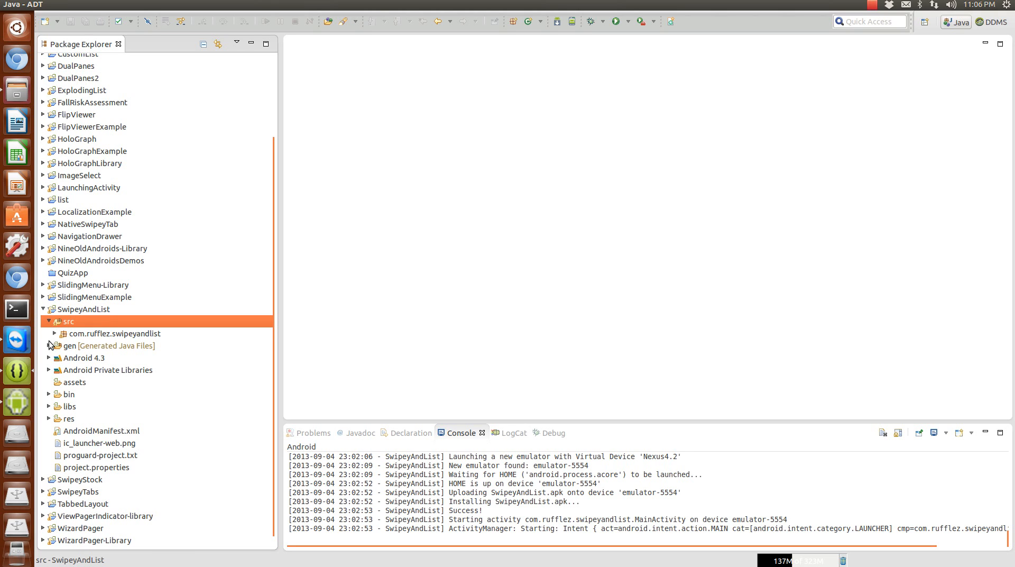
{"action": "left_click", "coordinate": [55, 334]}
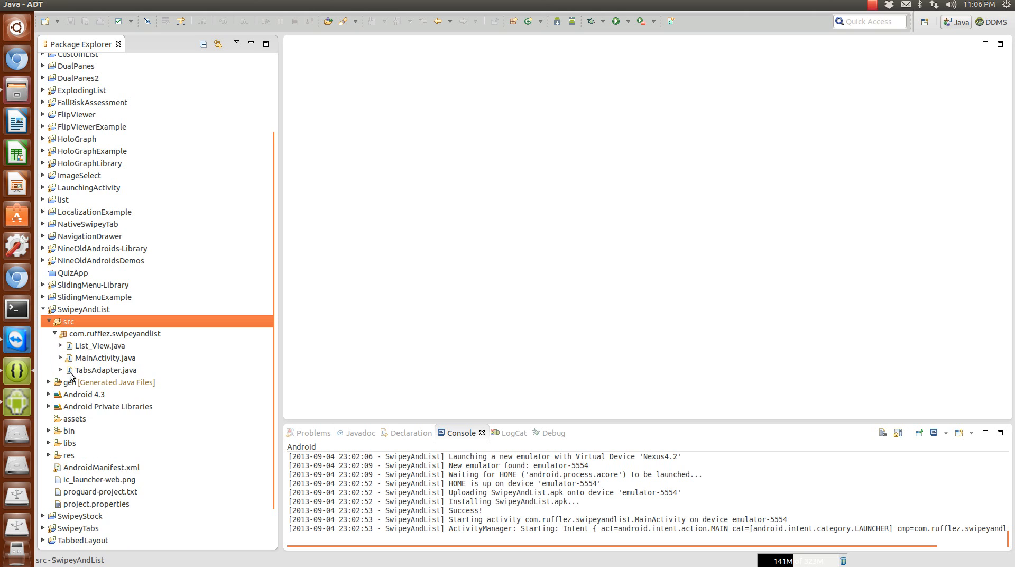
{"action": "left_click", "coordinate": [102, 346]}
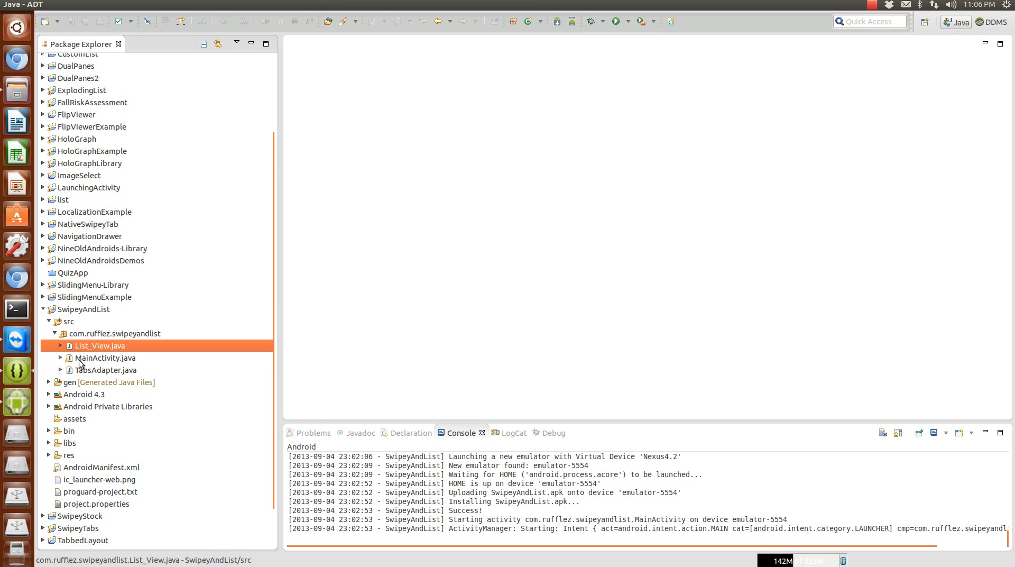
{"action": "scroll", "scroll_direction": "down", "scroll_amount": 3}
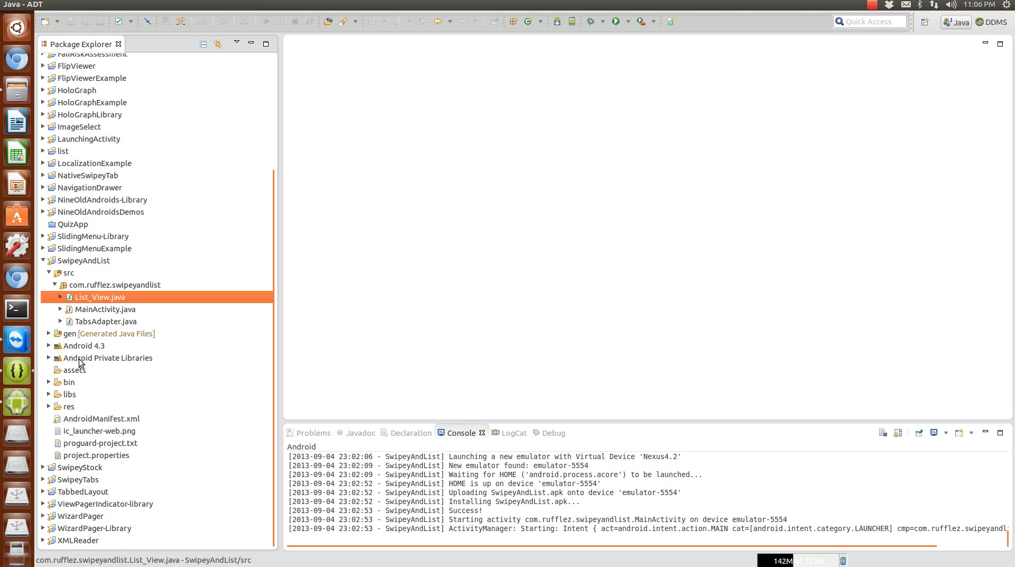
{"action": "mouse_move", "coordinate": [147, 292]}
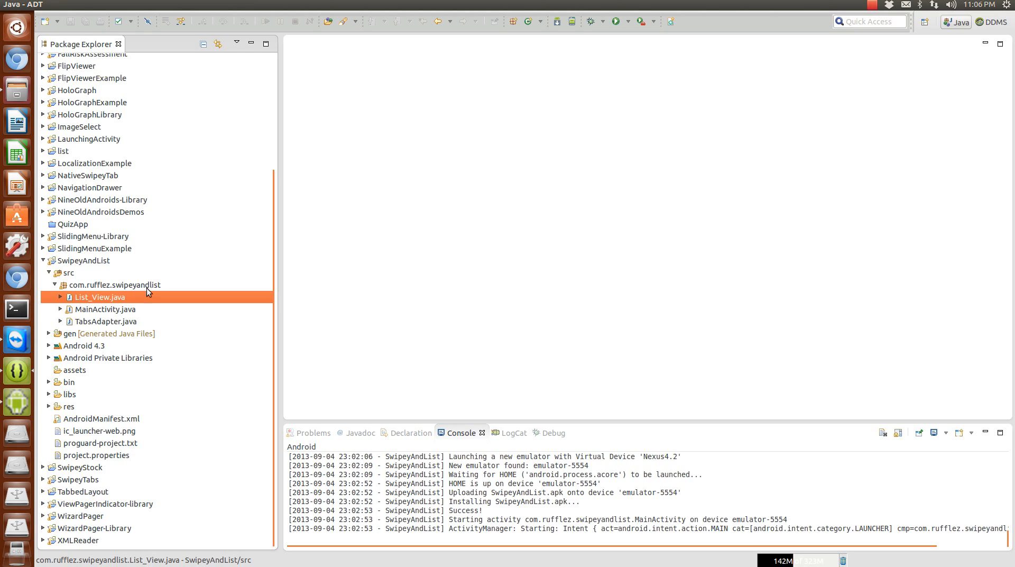
{"action": "mouse_move", "coordinate": [147, 307]}
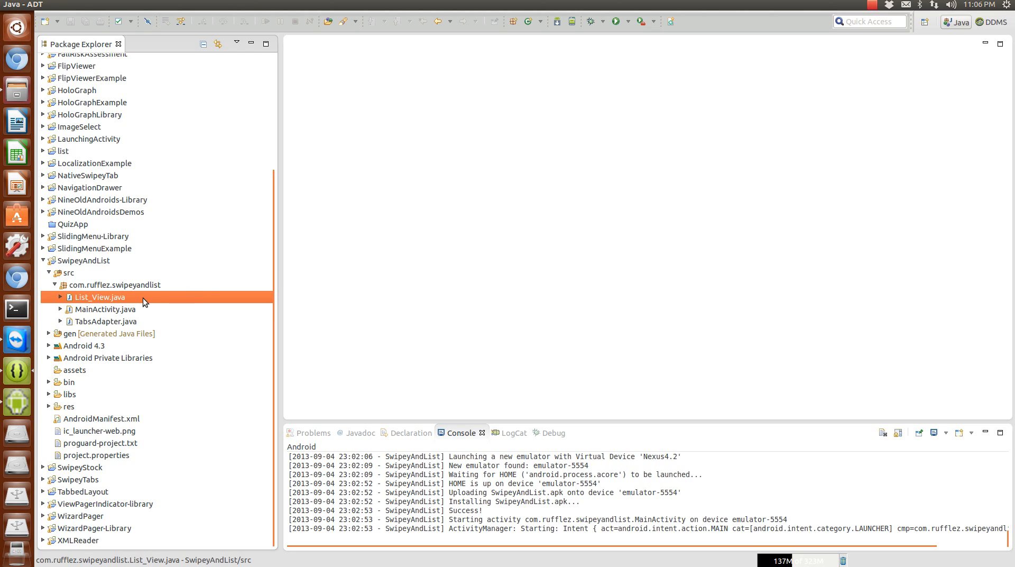
{"action": "left_click", "coordinate": [108, 308]}
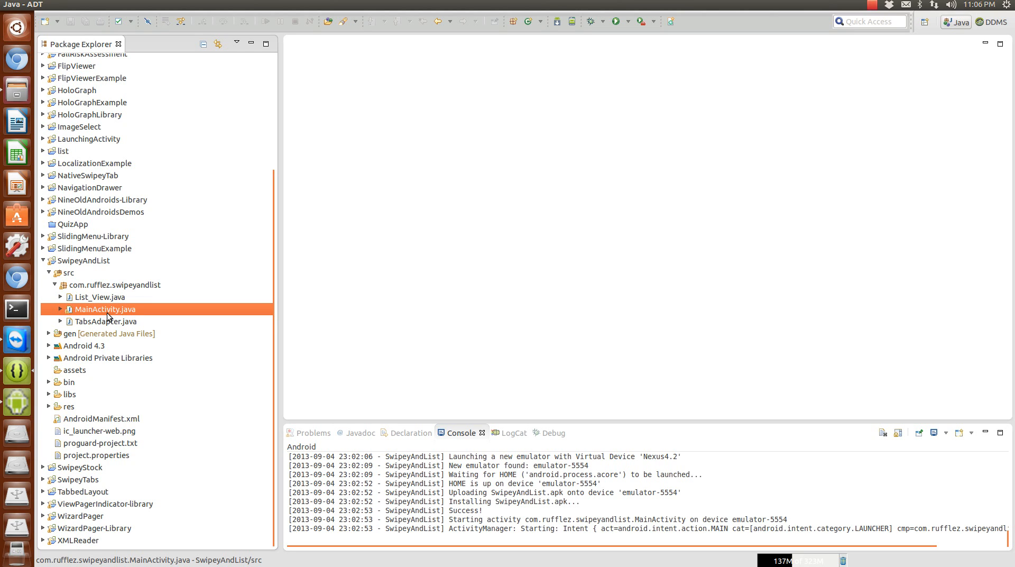
{"action": "mouse_move", "coordinate": [83, 323]}
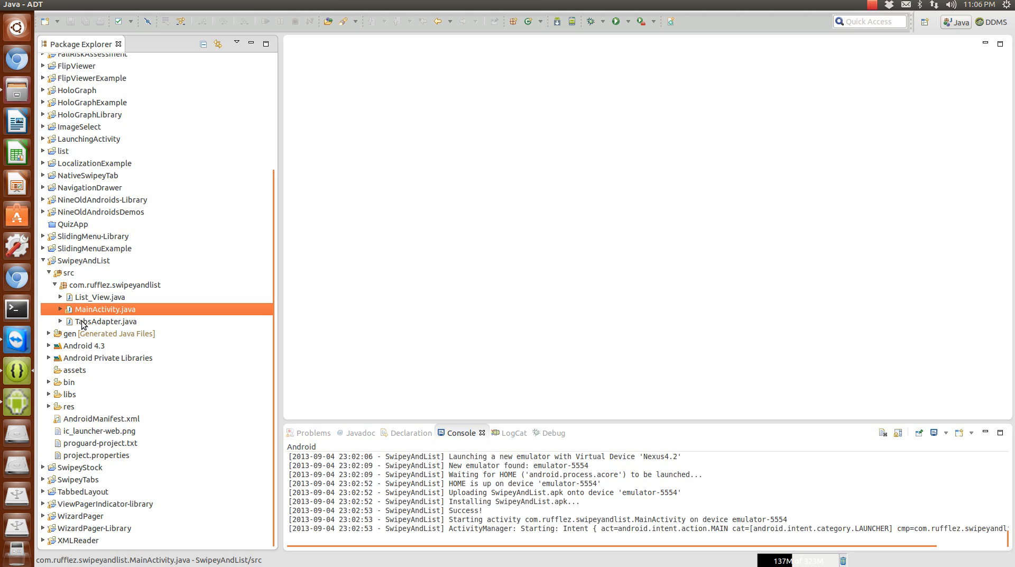
{"action": "left_click", "coordinate": [108, 321]}
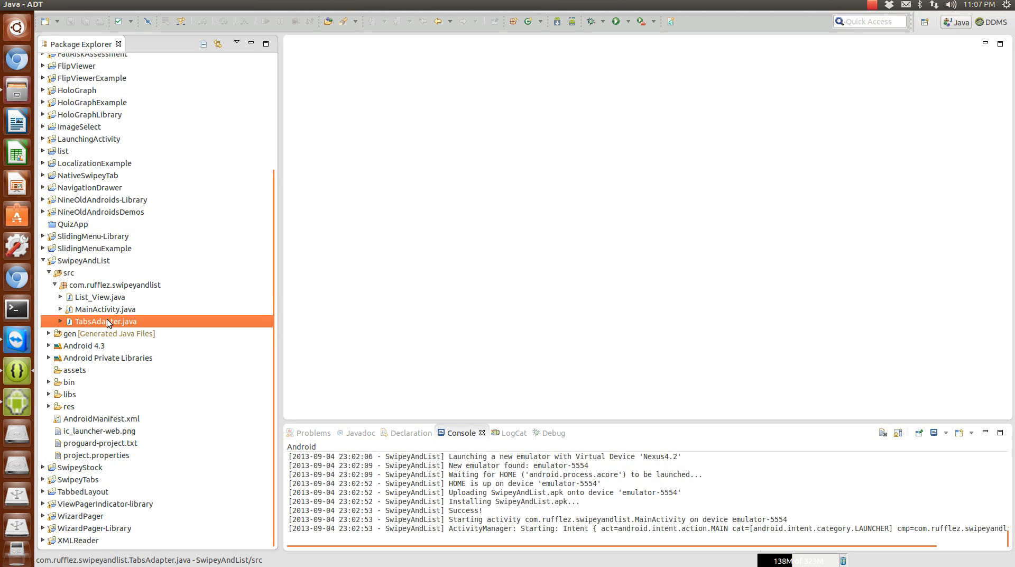
Step: Read through TabsAdapter.java's listener methods and close its editor
{"action": "double_click", "coordinate": [105, 320]}
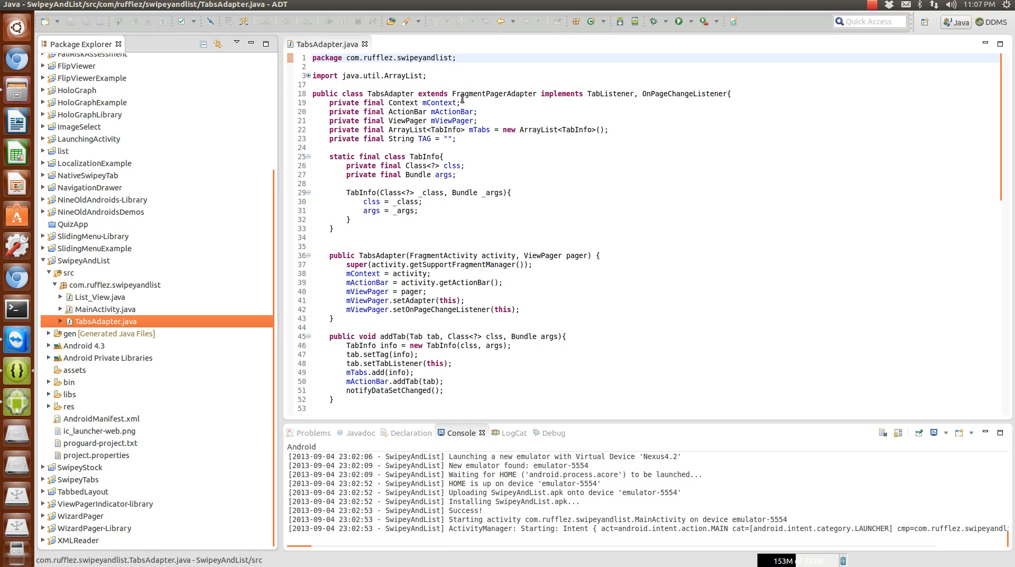
{"action": "mouse_move", "coordinate": [495, 93]}
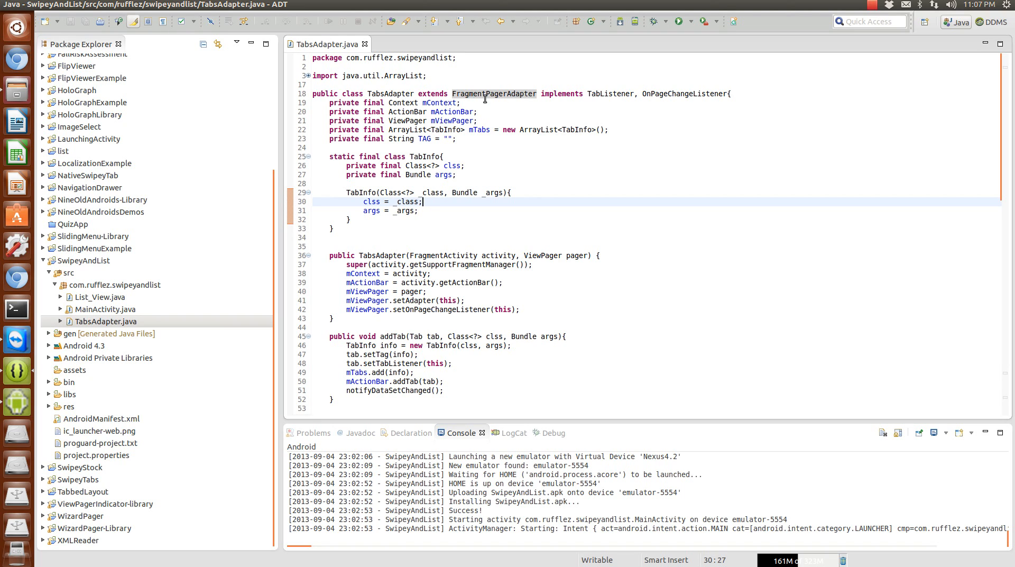
{"action": "mouse_move", "coordinate": [517, 218]}
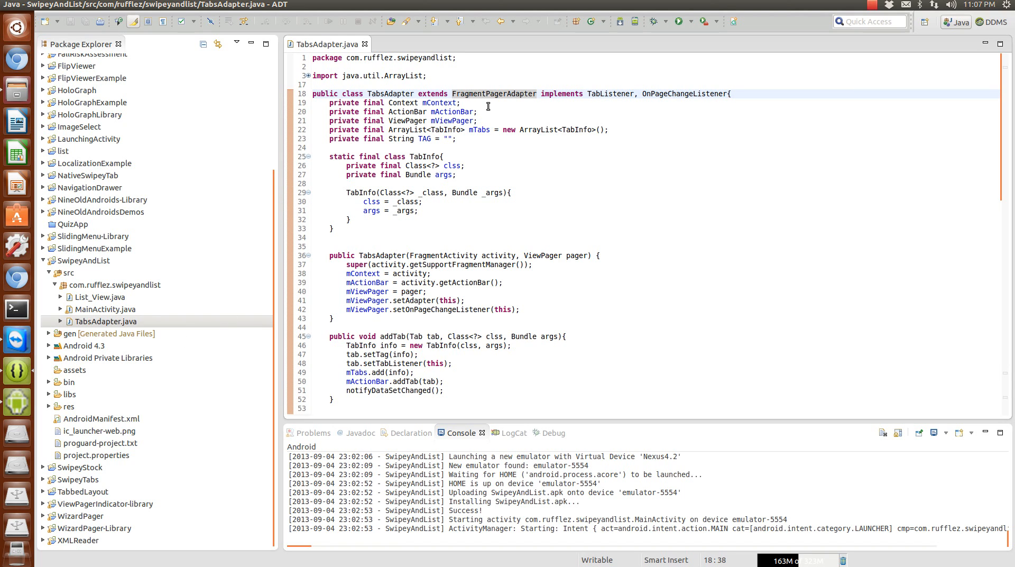
{"action": "mouse_move", "coordinate": [541, 120]}
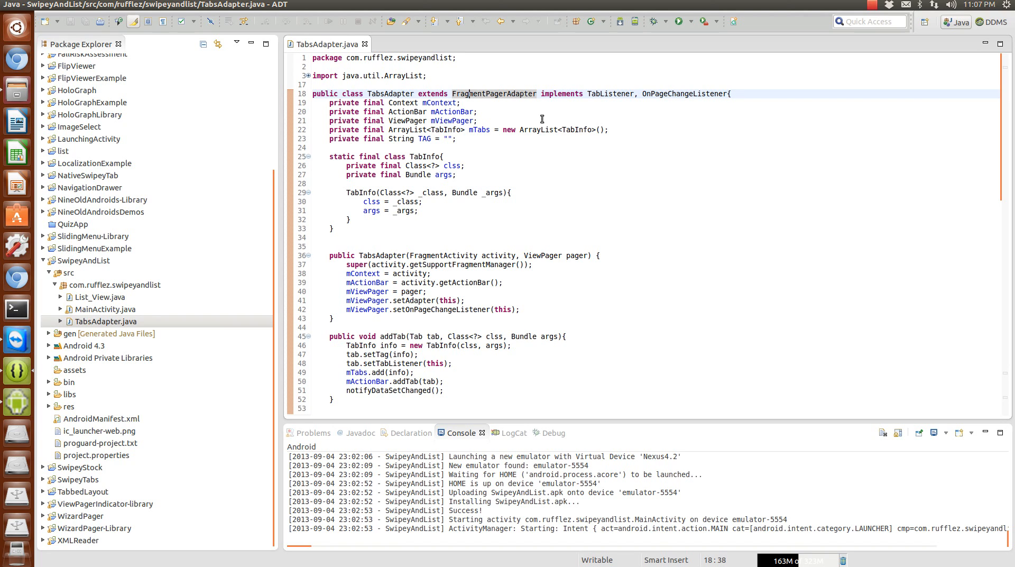
{"action": "mouse_move", "coordinate": [481, 287]}
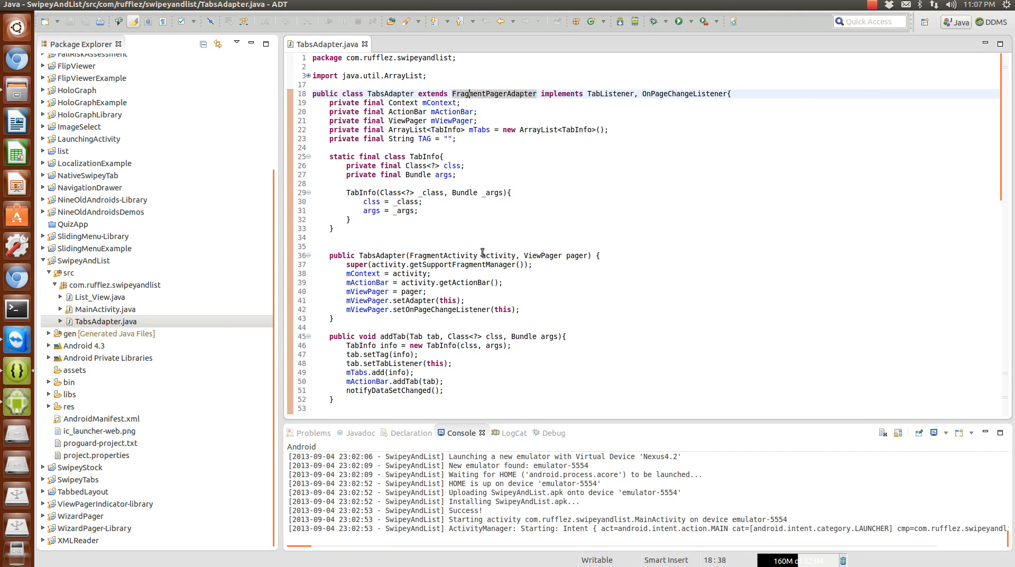
{"action": "scroll", "scroll_direction": "down", "scroll_amount": 3}
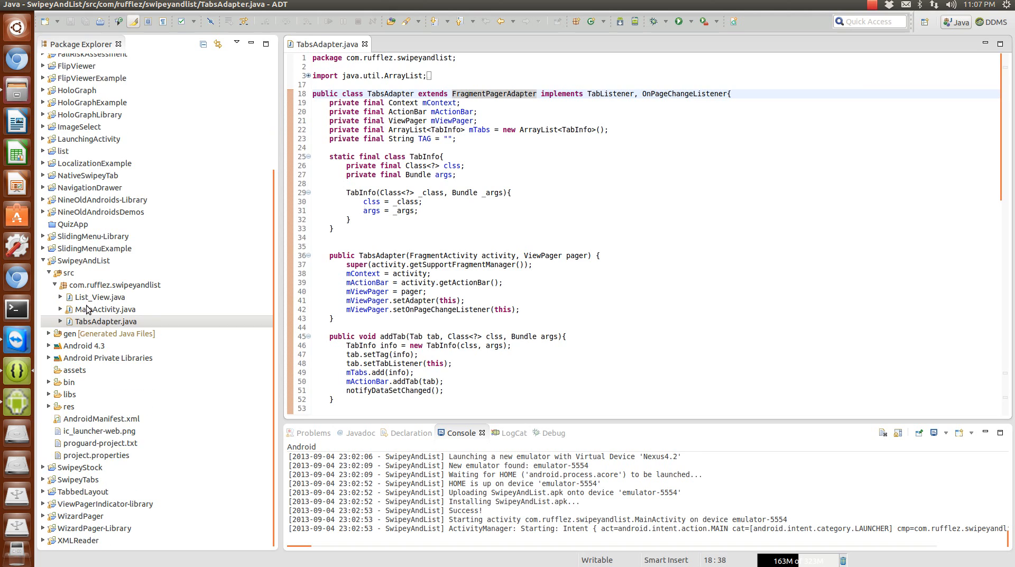
{"action": "mouse_move", "coordinate": [128, 360]}
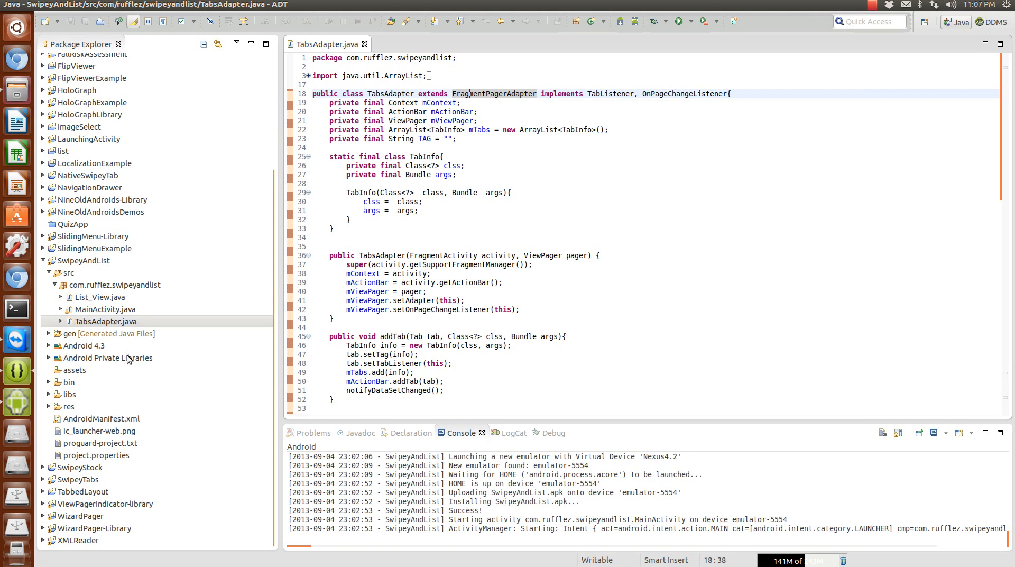
{"action": "mouse_move", "coordinate": [80, 479]}
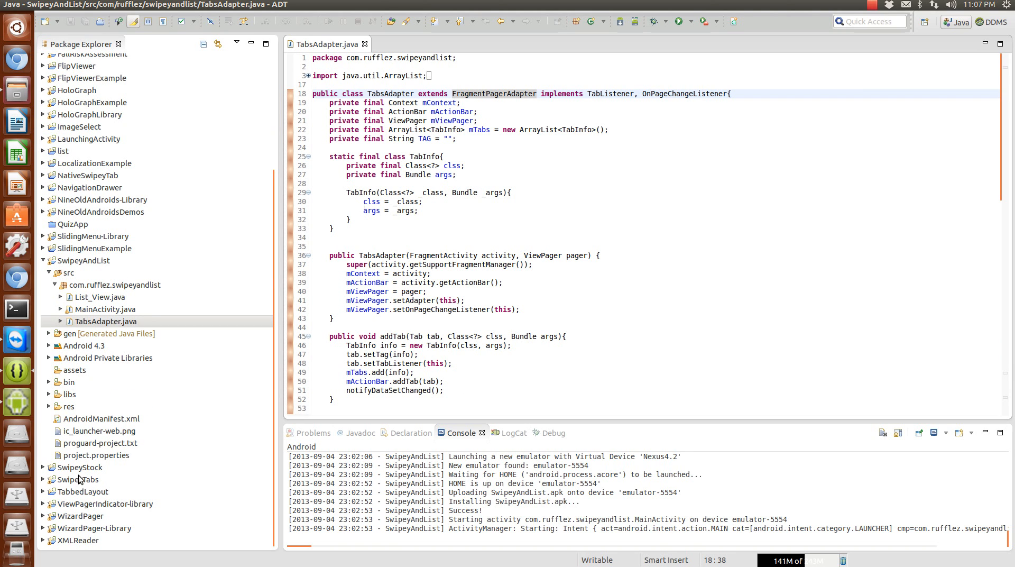
{"action": "left_click", "coordinate": [79, 479]}
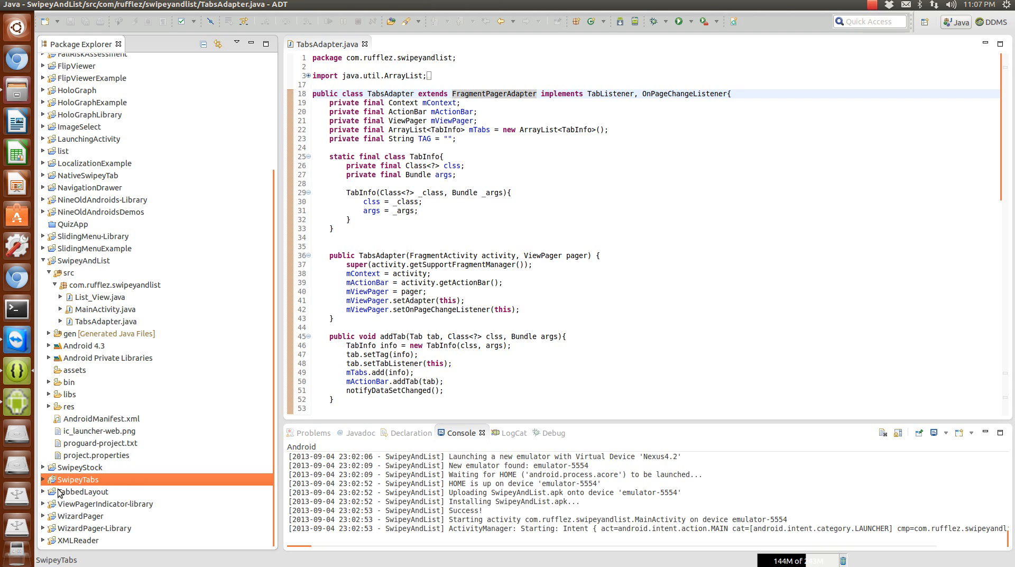
{"action": "scroll", "scroll_direction": "down", "scroll_amount": 3}
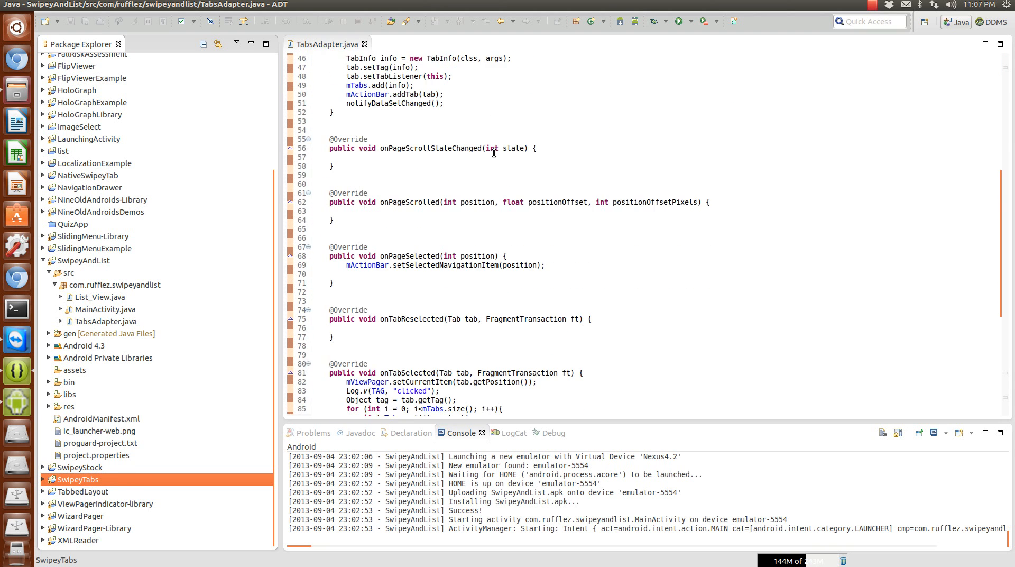
{"action": "scroll", "scroll_direction": "down", "scroll_amount": 3}
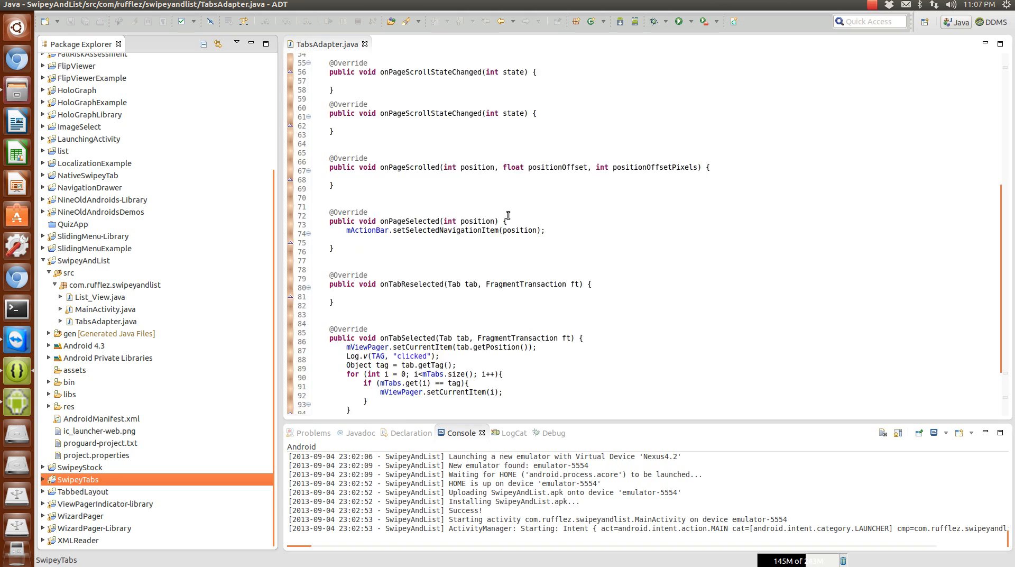
{"action": "scroll", "scroll_direction": "up", "scroll_amount": 3}
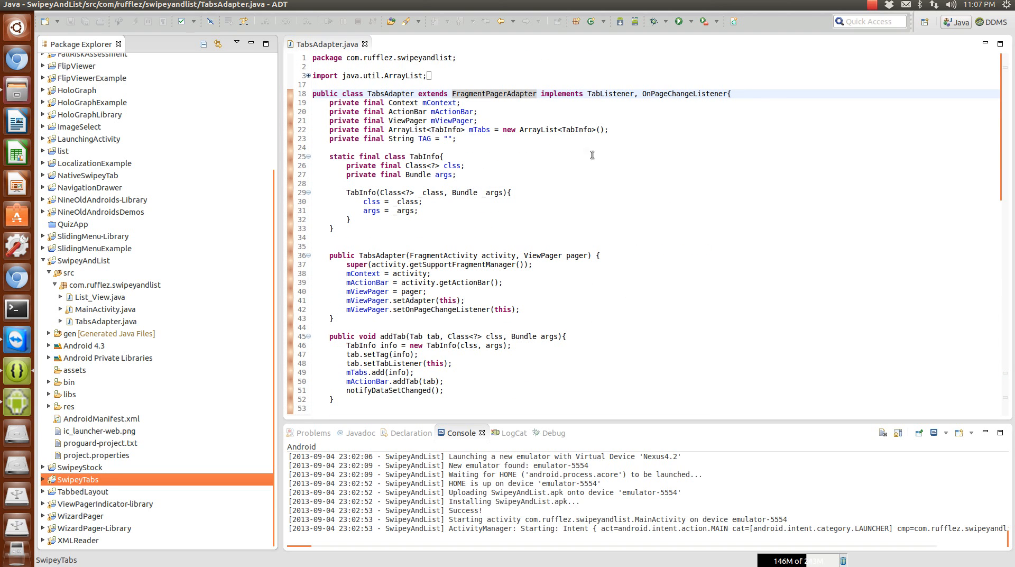
{"action": "mouse_move", "coordinate": [421, 59]}
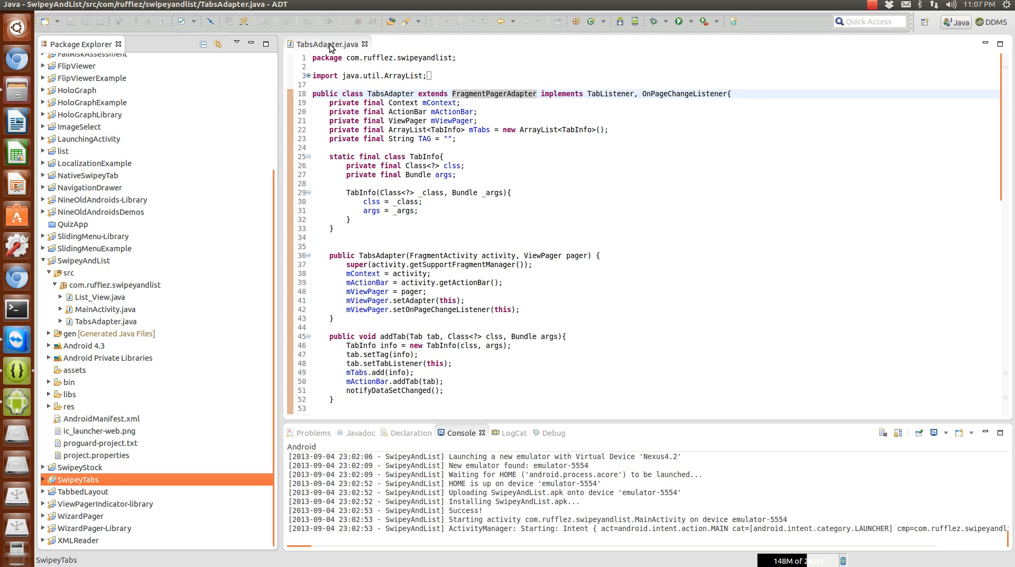
{"action": "mouse_move", "coordinate": [357, 46]}
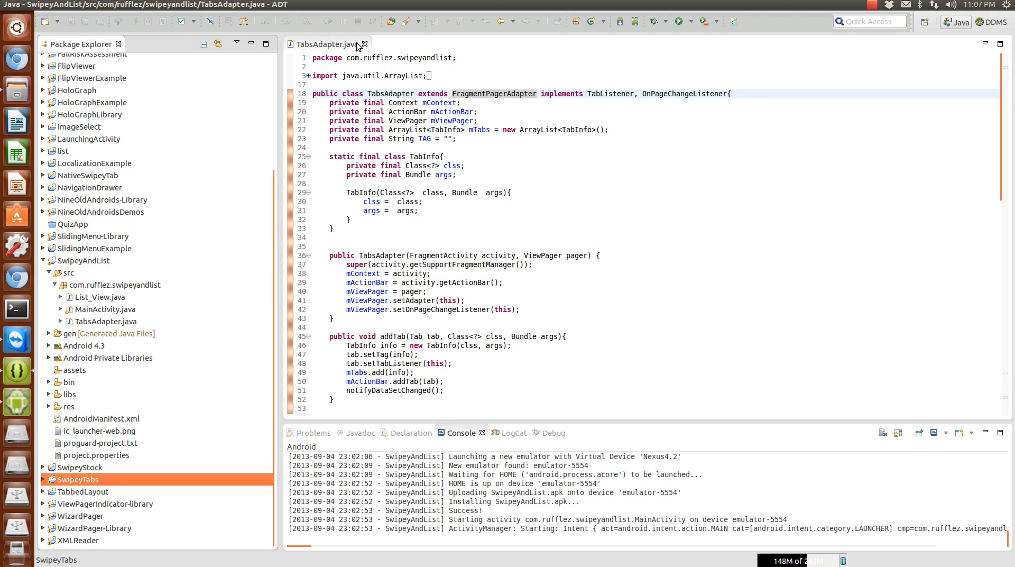
{"action": "left_click", "coordinate": [365, 45]}
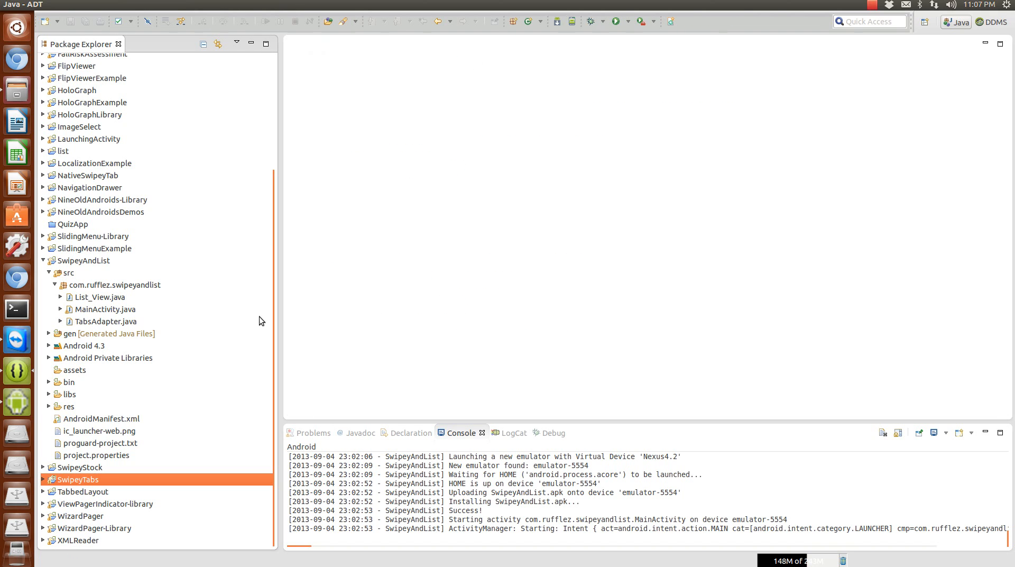
Step: Reopen MainActivity.java and highlight every use of the pager field
{"action": "double_click", "coordinate": [108, 309]}
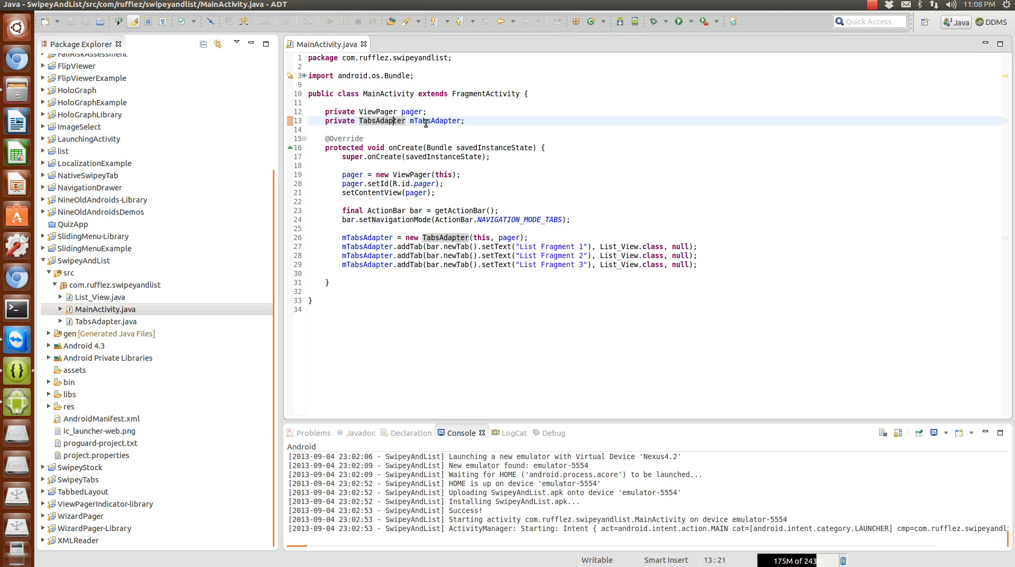
{"action": "left_click", "coordinate": [410, 111]}
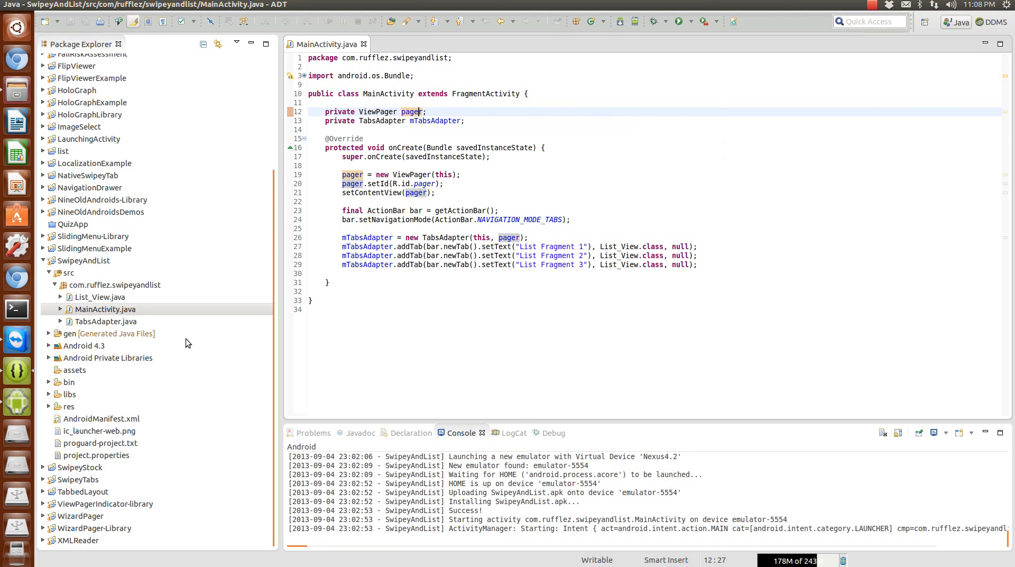
{"action": "mouse_move", "coordinate": [50, 399]}
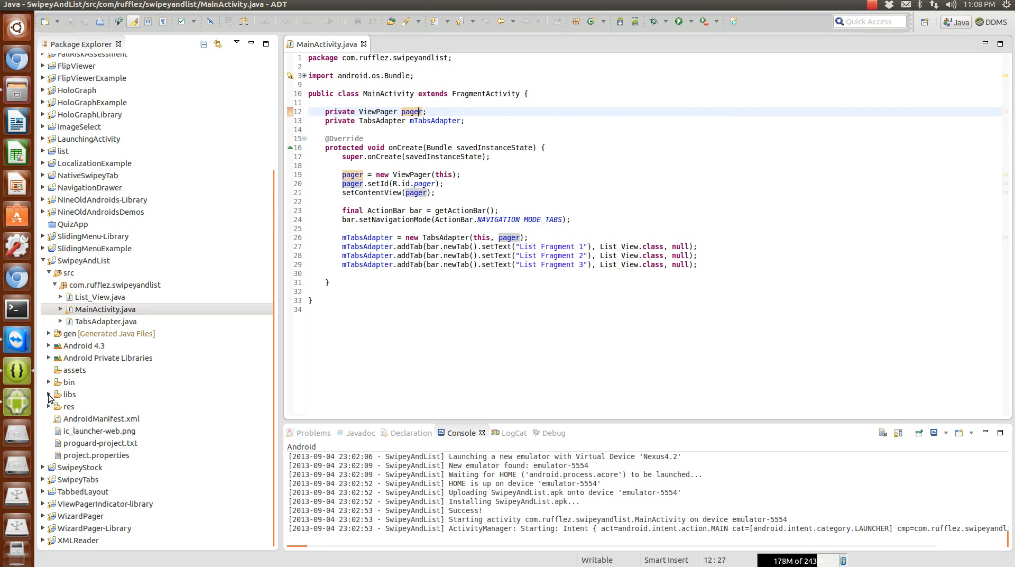
Step: Expand res > layout and open activity_main.xml holding the ViewPager
{"action": "left_click", "coordinate": [47, 406]}
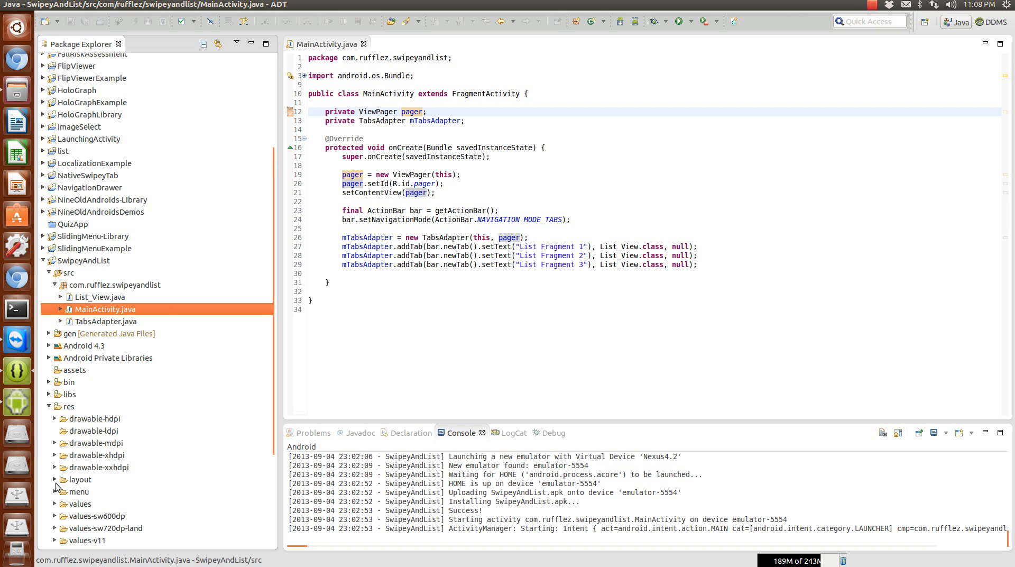
{"action": "left_click", "coordinate": [56, 479]}
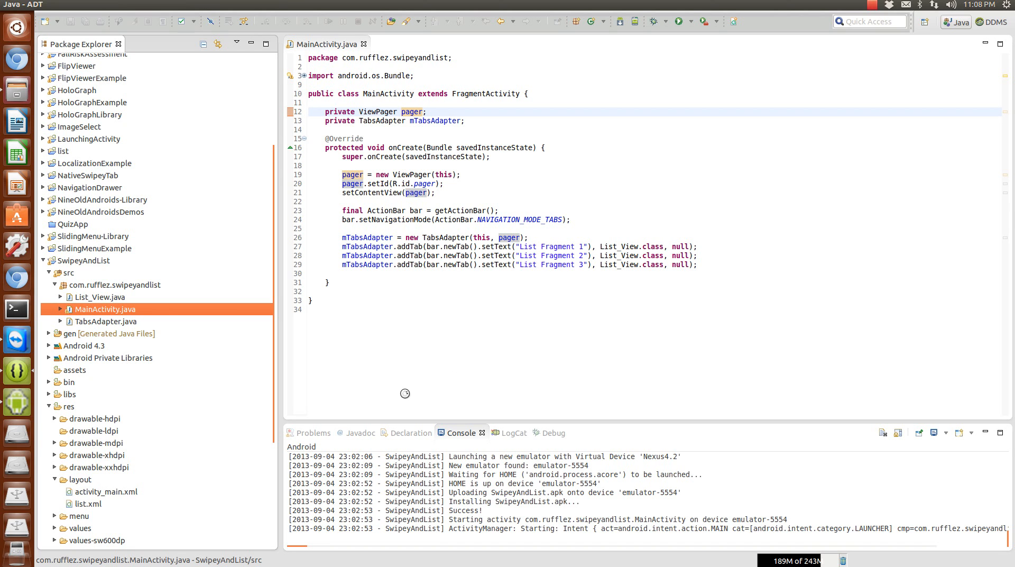
{"action": "double_click", "coordinate": [106, 491]}
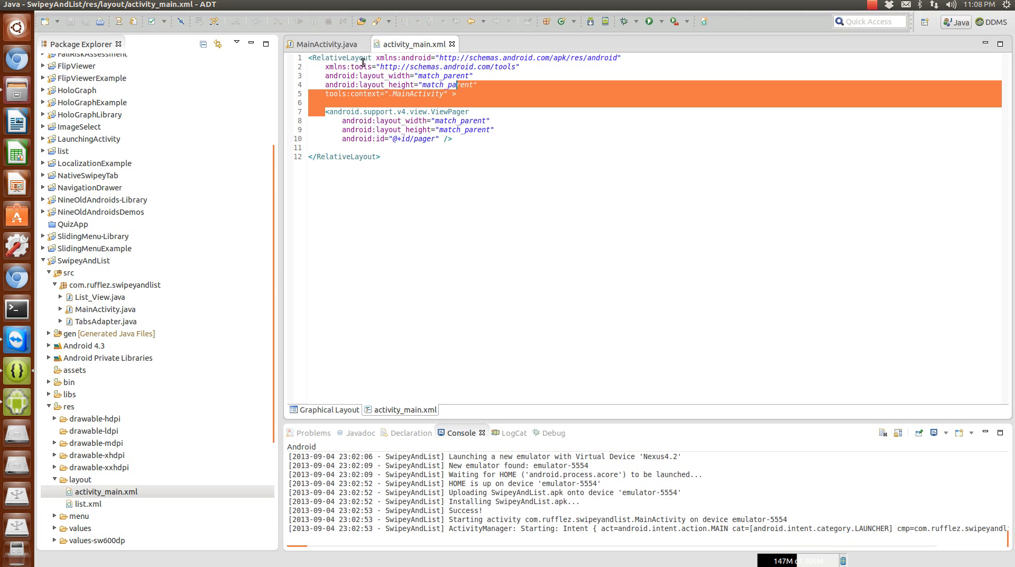
Step: Select the ViewPager's @+id/pager value in the layout and return to MainActivity.java
{"action": "left_click", "coordinate": [397, 138]}
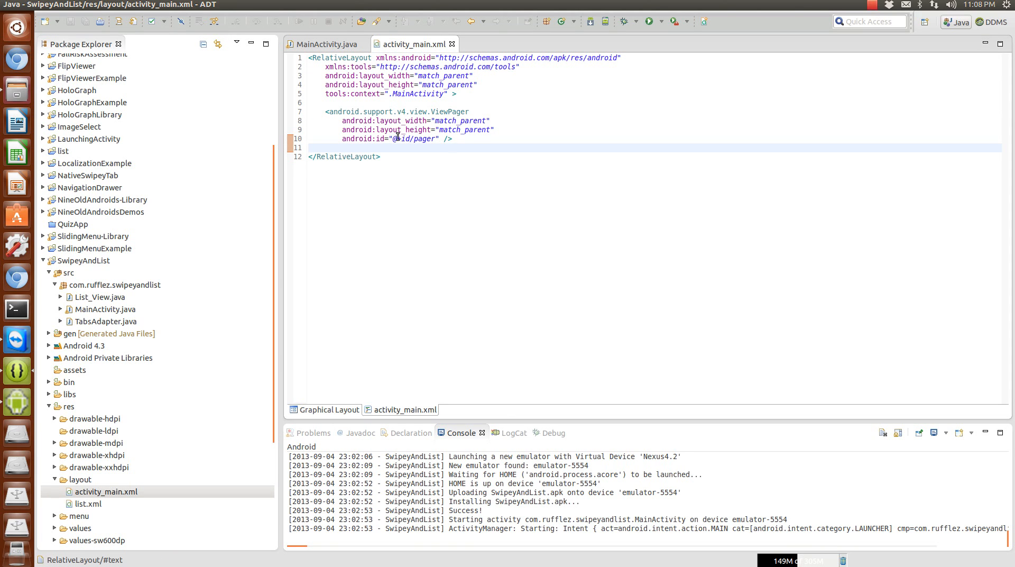
{"action": "double_click", "coordinate": [412, 137]}
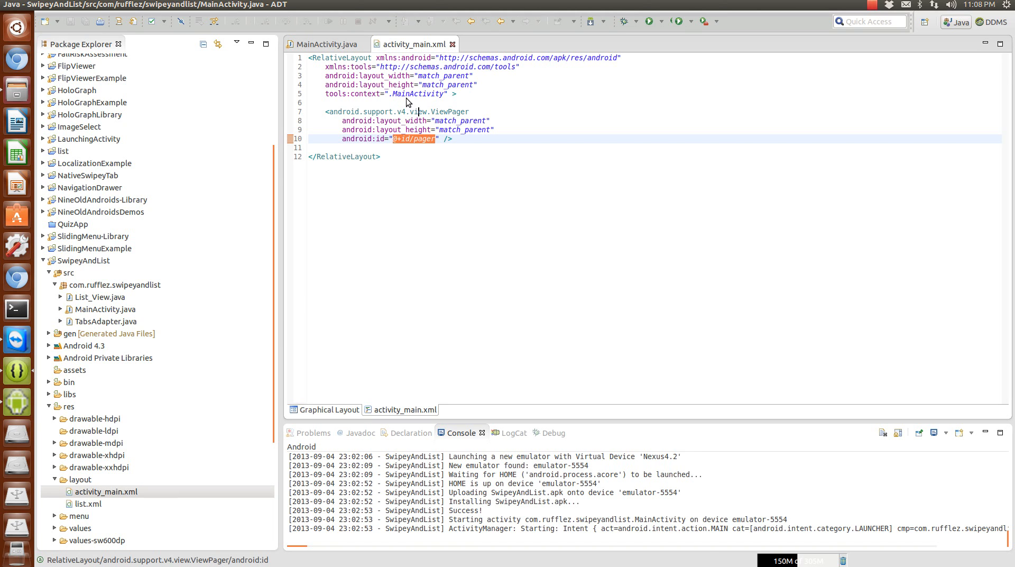
{"action": "left_click", "coordinate": [322, 44]}
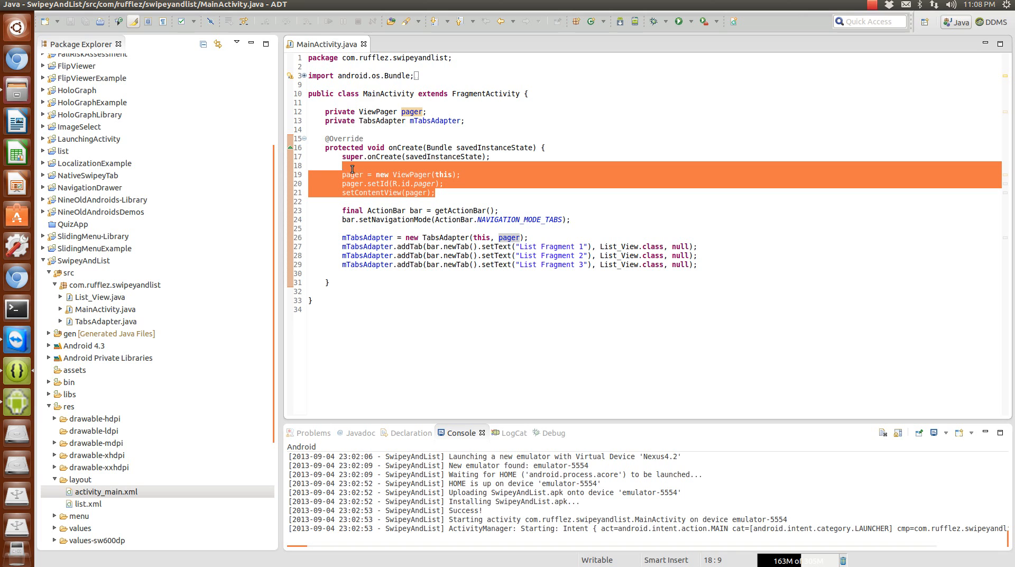
{"action": "left_click", "coordinate": [406, 165]}
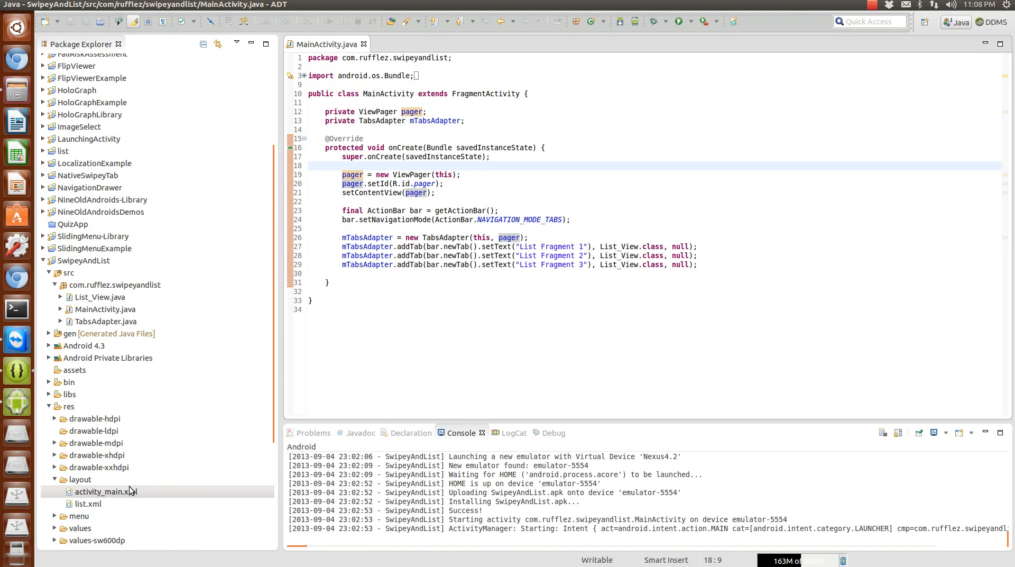
{"action": "left_click", "coordinate": [105, 491]}
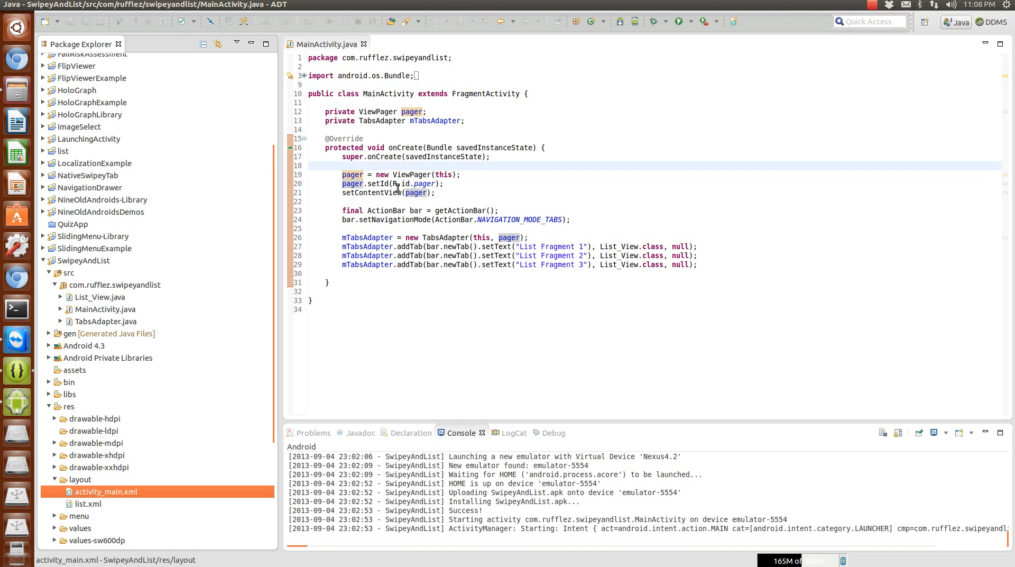
{"action": "mouse_move", "coordinate": [423, 183]}
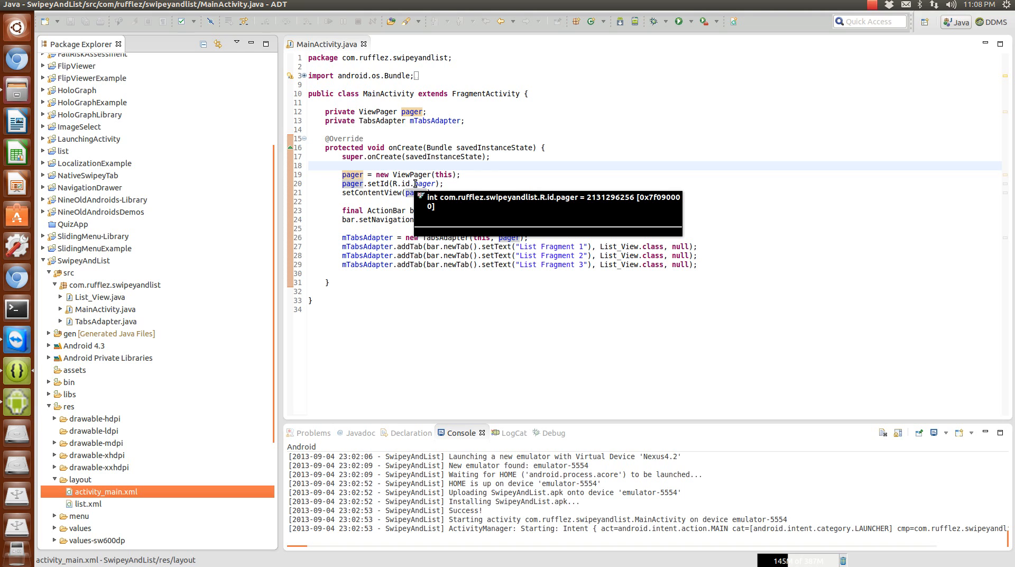
{"action": "mouse_move", "coordinate": [440, 185]}
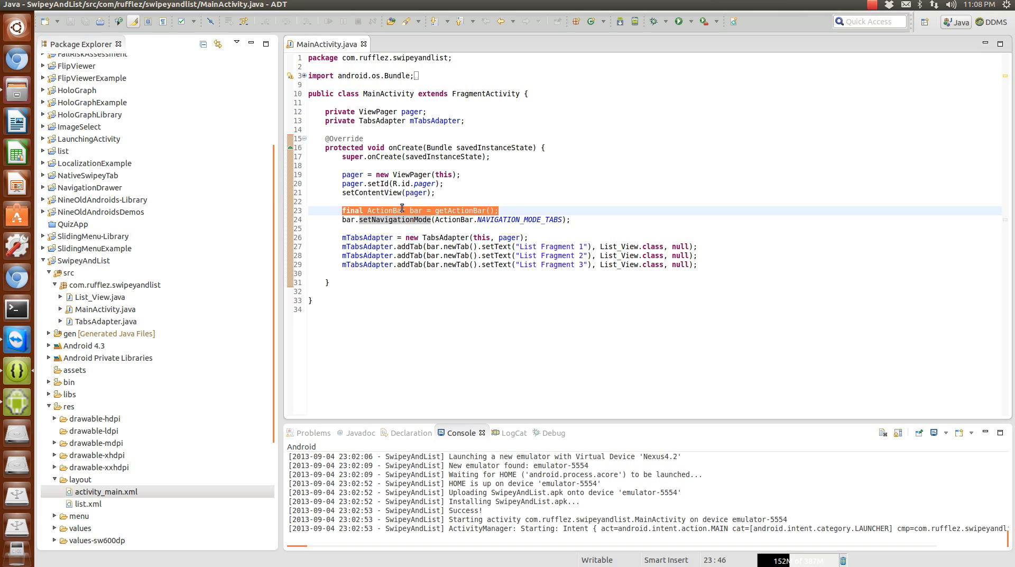
{"action": "left_click", "coordinate": [375, 220]}
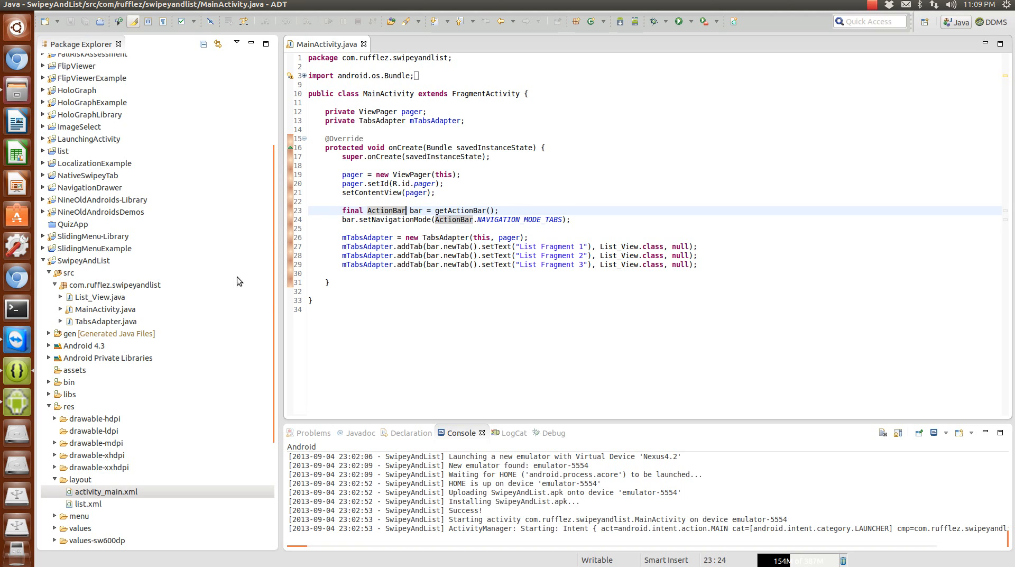
{"action": "mouse_move", "coordinate": [22, 410]}
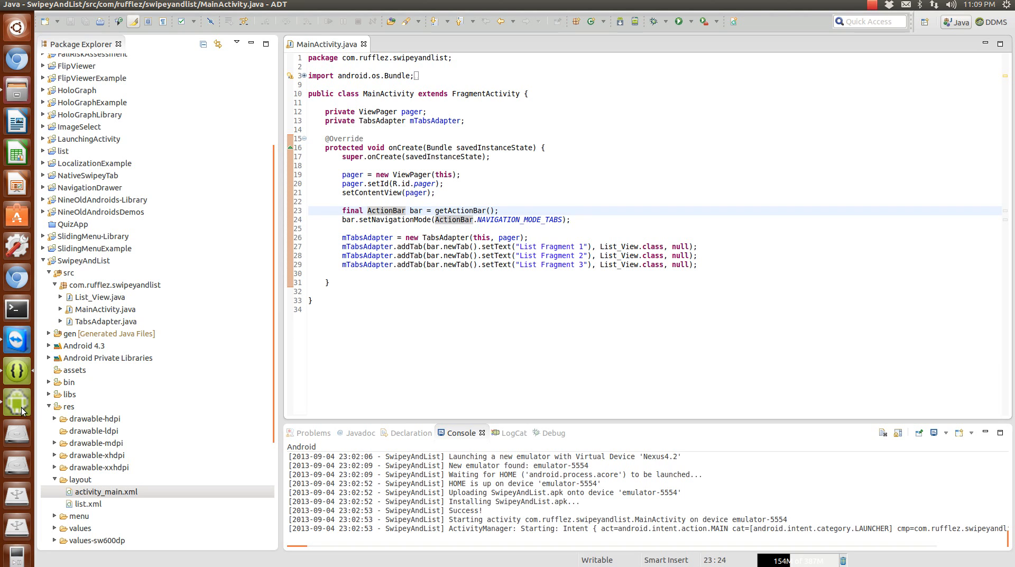
{"action": "mouse_move", "coordinate": [406, 202]}
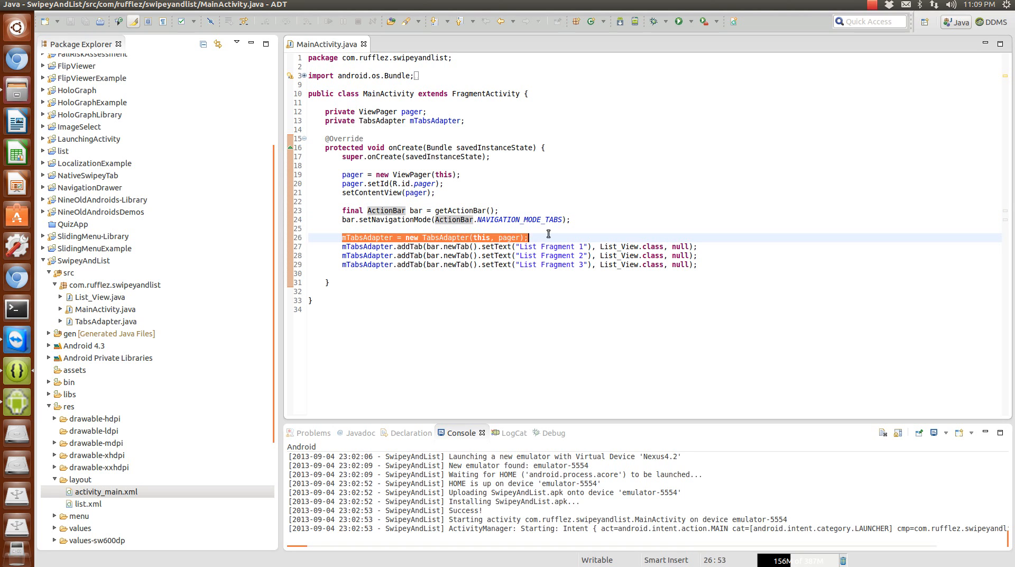
{"action": "left_click", "coordinate": [460, 246]}
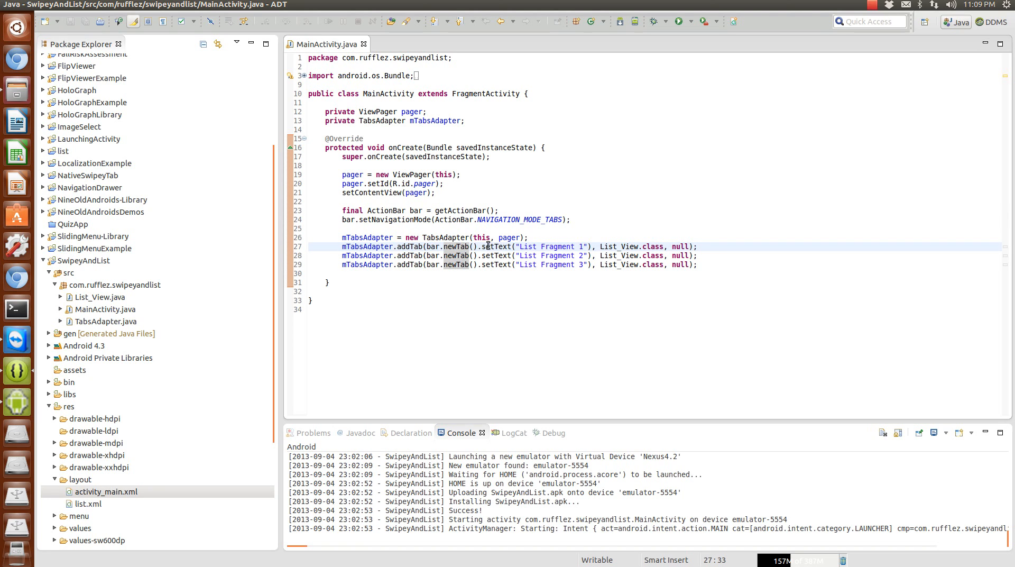
{"action": "double_click", "coordinate": [550, 246]}
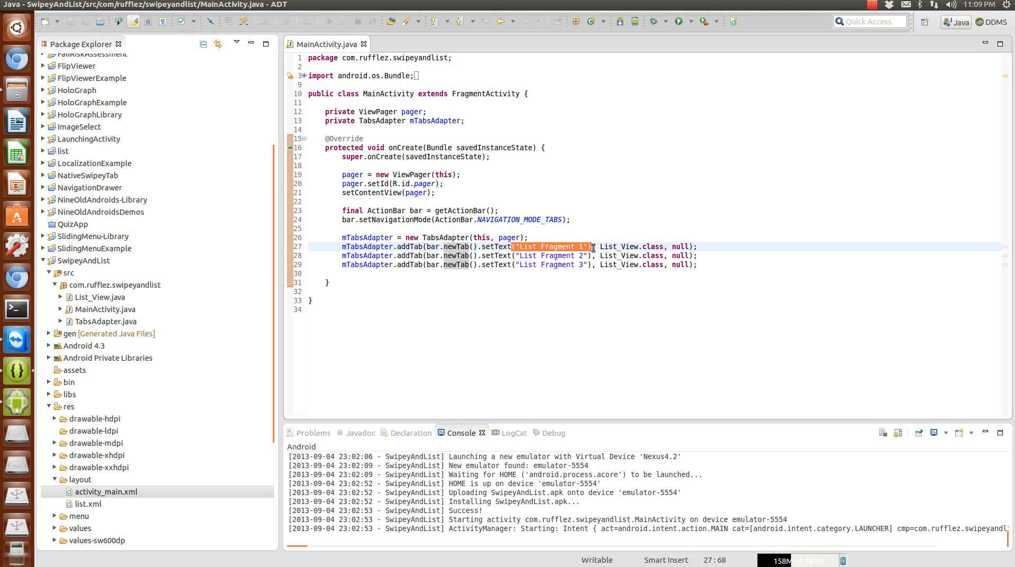
{"action": "left_click", "coordinate": [567, 247]}
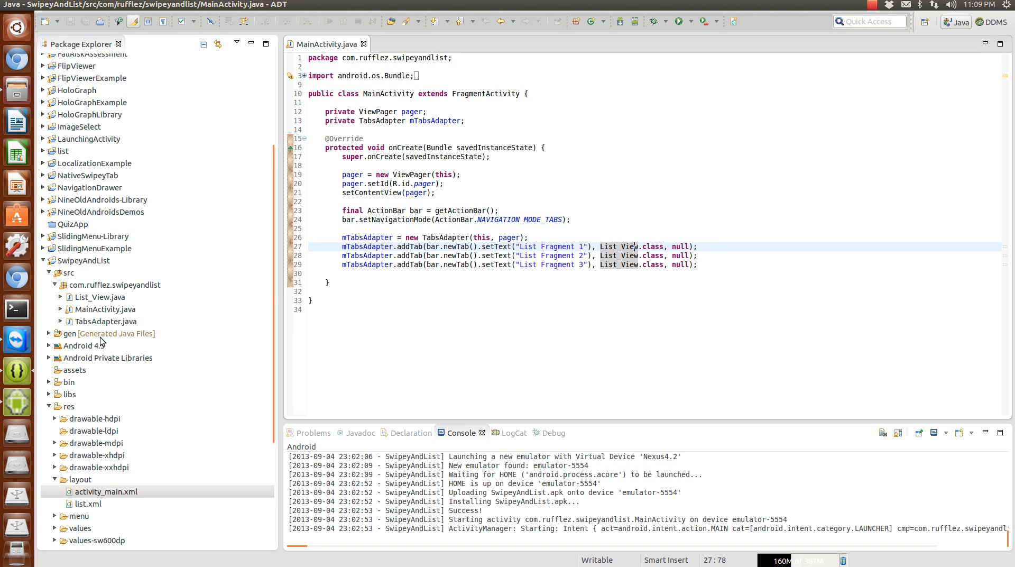
{"action": "mouse_move", "coordinate": [100, 298]}
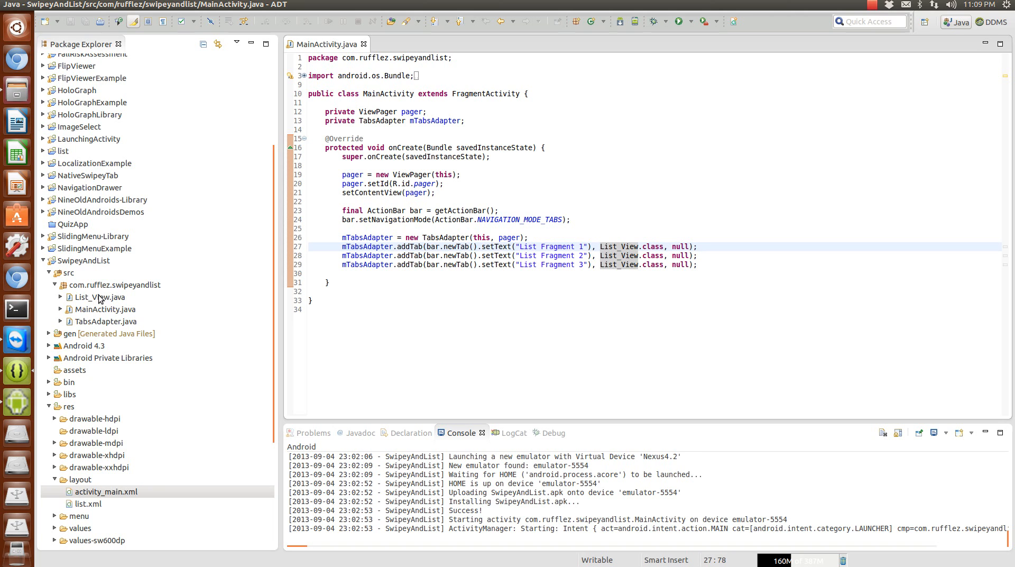
{"action": "double_click", "coordinate": [102, 297]}
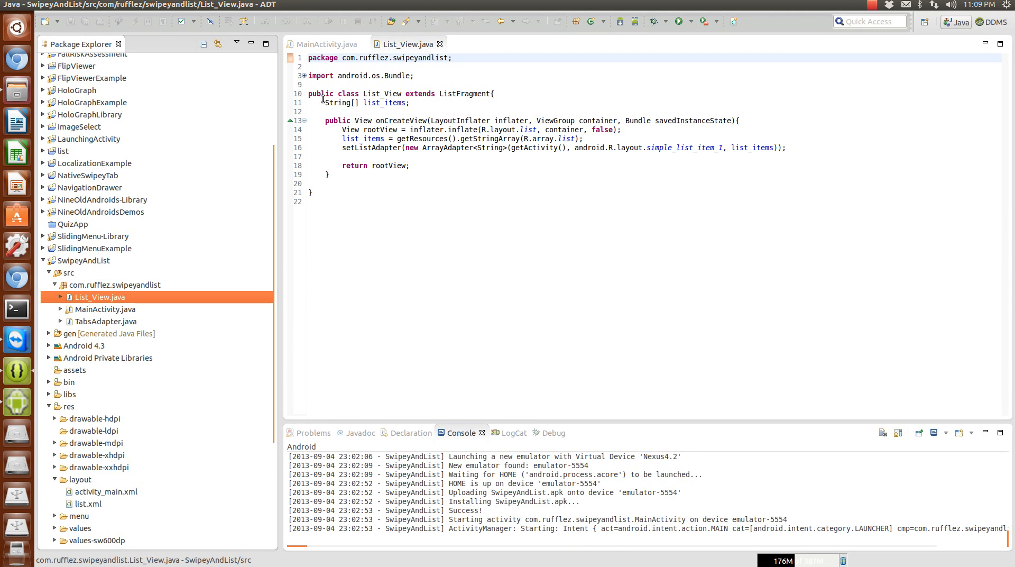
{"action": "double_click", "coordinate": [367, 103]}
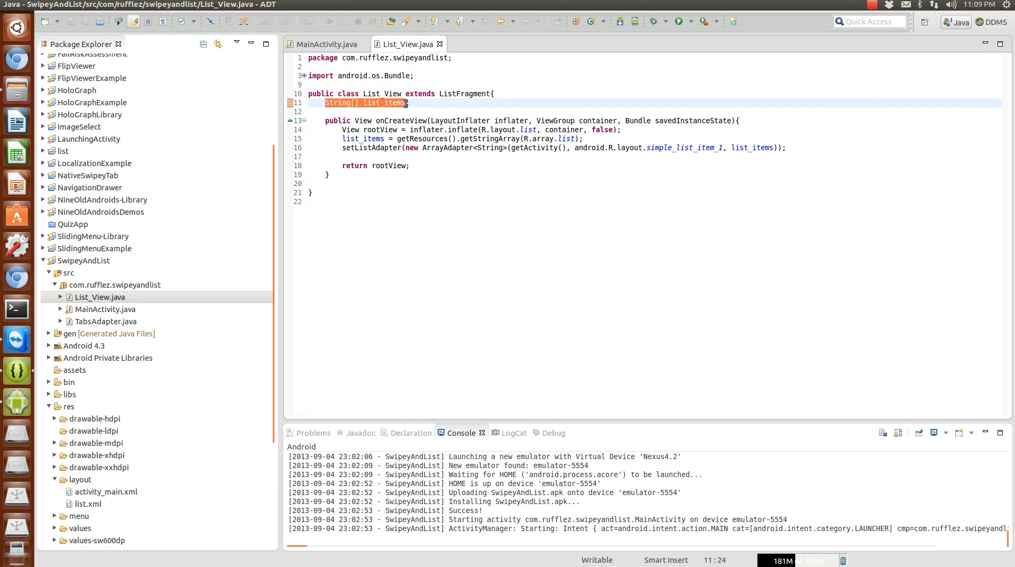
{"action": "left_click", "coordinate": [395, 102]}
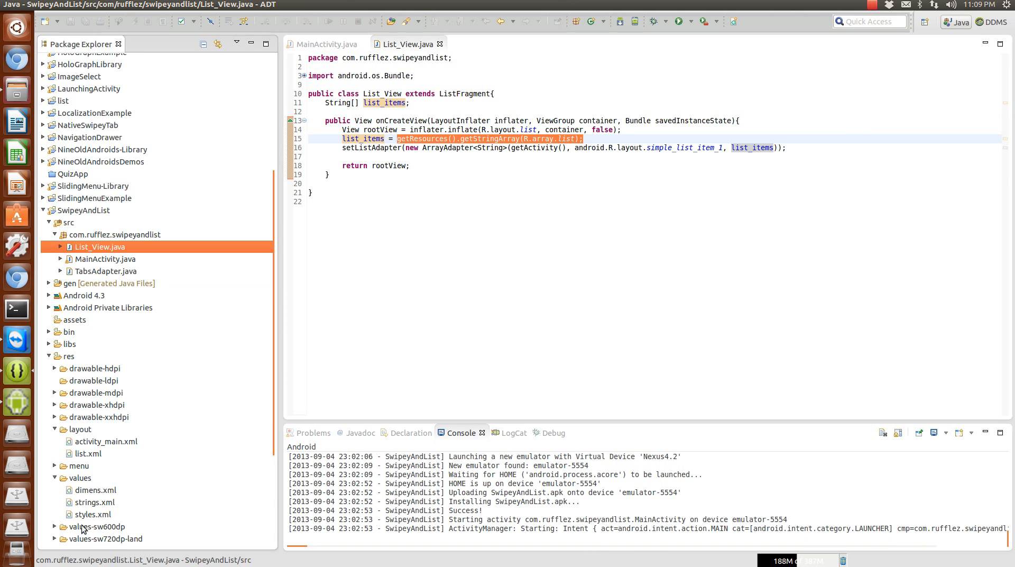
{"action": "double_click", "coordinate": [95, 502]}
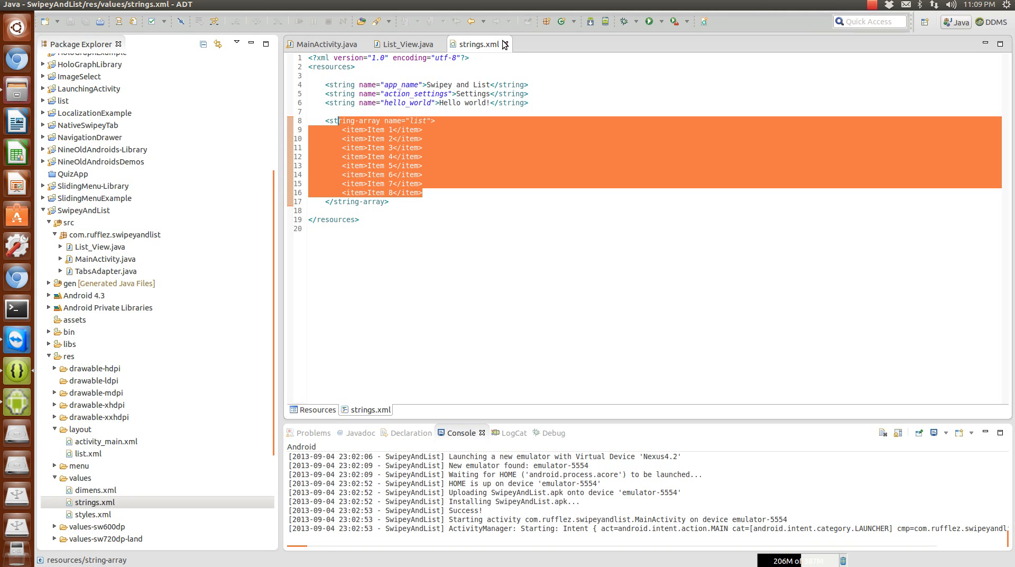
{"action": "left_click", "coordinate": [404, 45]}
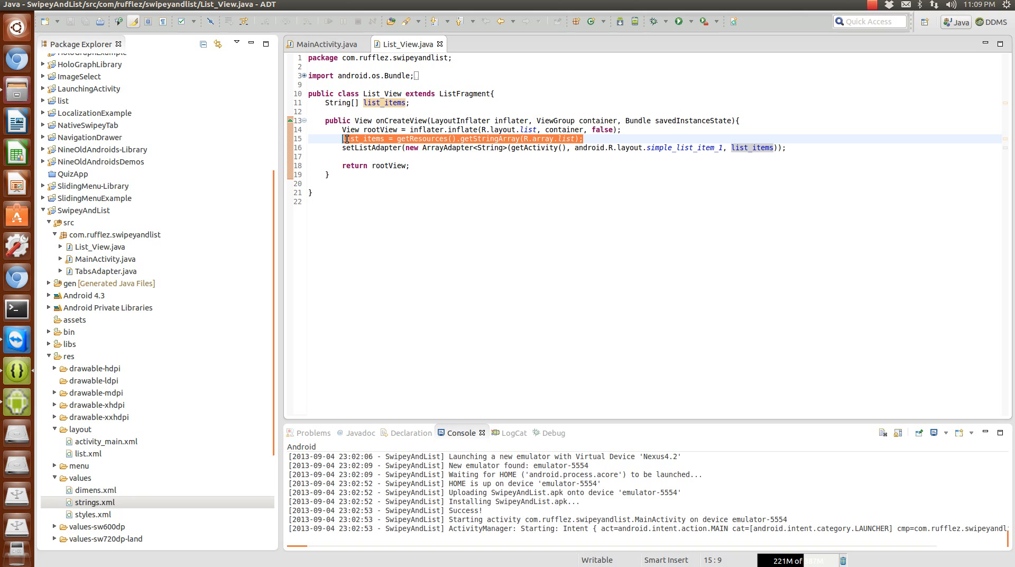
Step: Single out simple_list_item_1 and ArrayAdapter in List_View's setListAdapter line, then show the emulator
{"action": "left_click", "coordinate": [469, 148]}
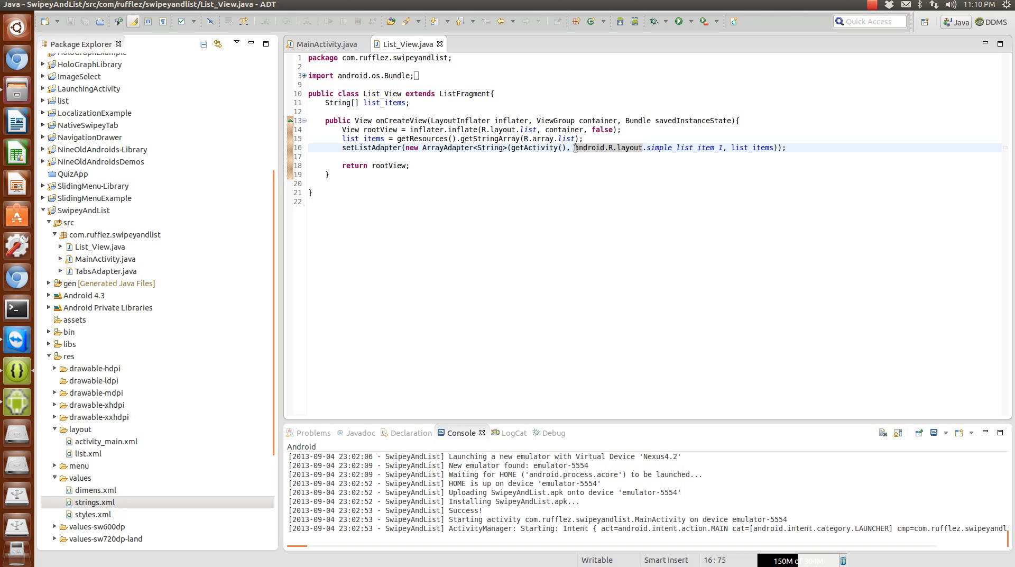
{"action": "double_click", "coordinate": [647, 148]}
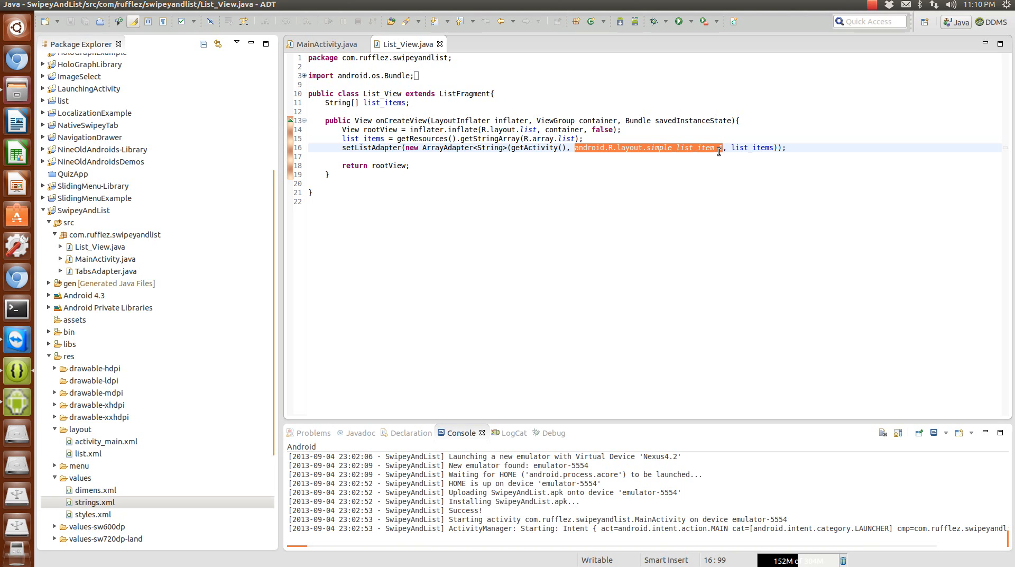
{"action": "mouse_move", "coordinate": [625, 206]}
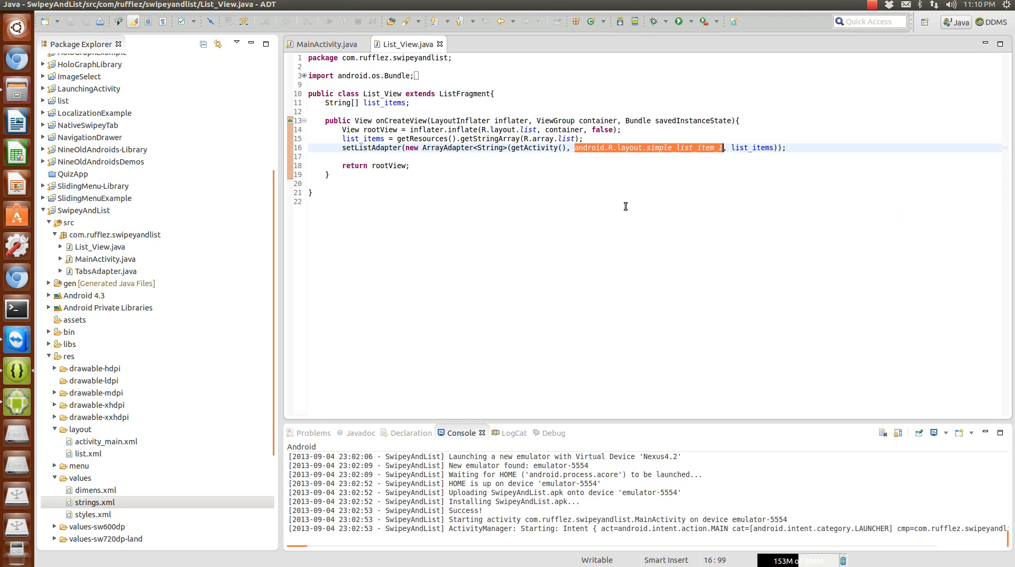
{"action": "left_click", "coordinate": [313, 192]}
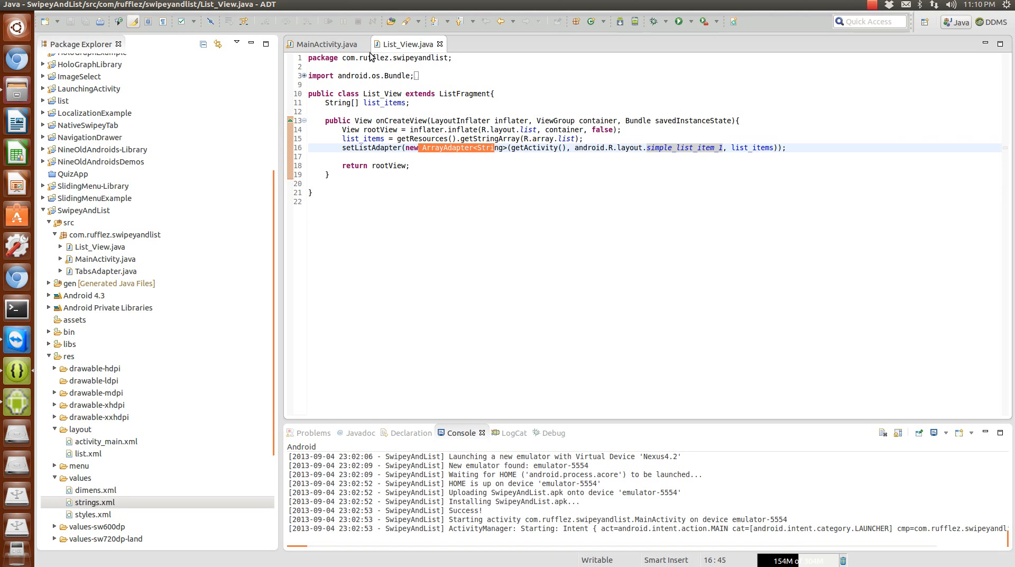
{"action": "mouse_move", "coordinate": [440, 45]}
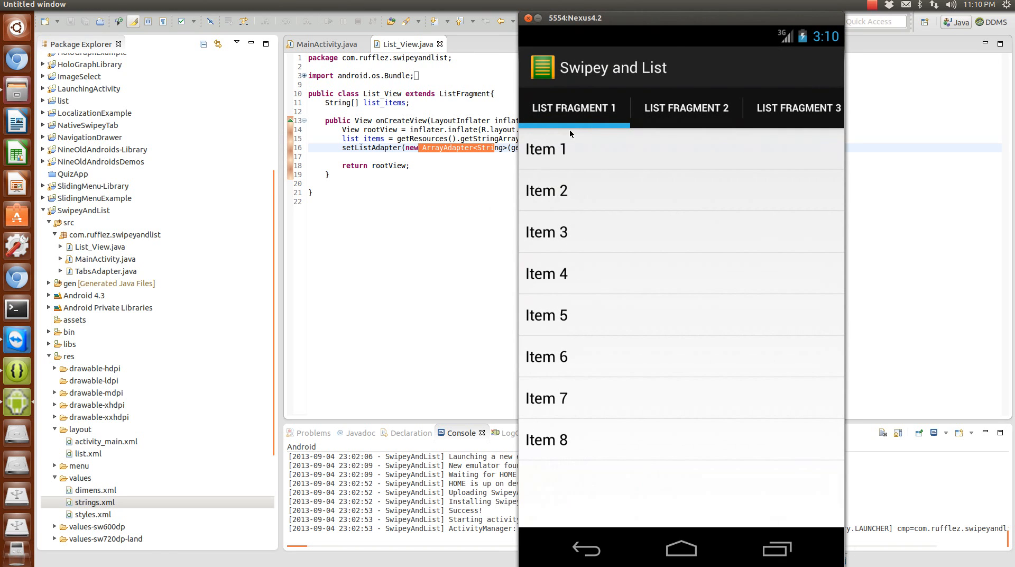
{"action": "left_click", "coordinate": [325, 43]}
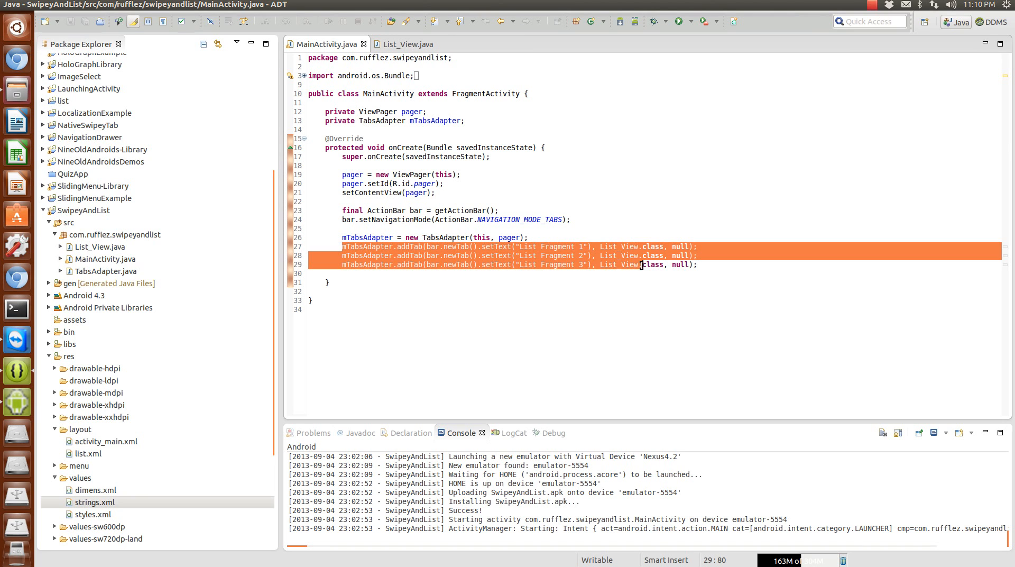
{"action": "left_click", "coordinate": [343, 273]}
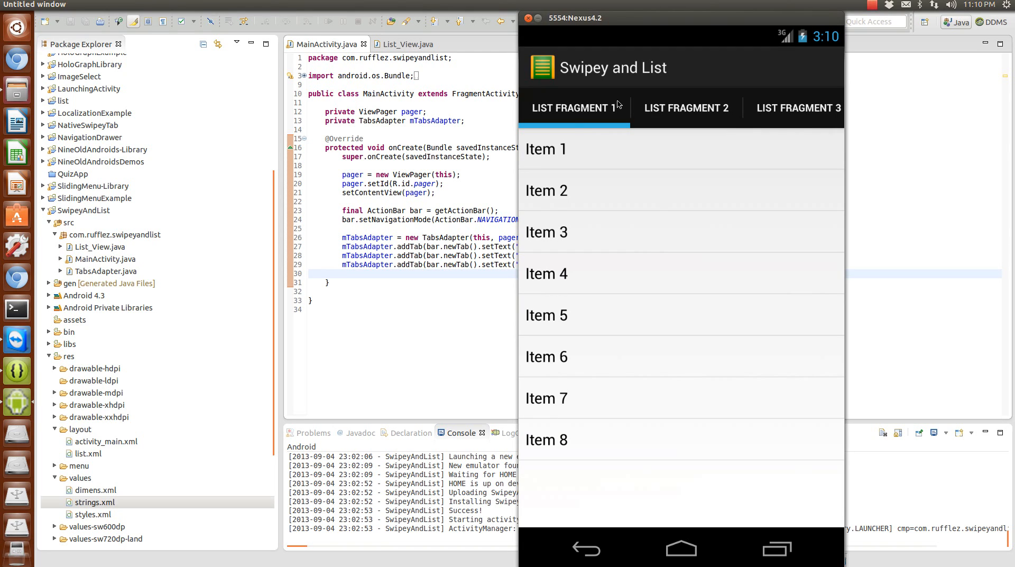
{"action": "mouse_move", "coordinate": [755, 183]}
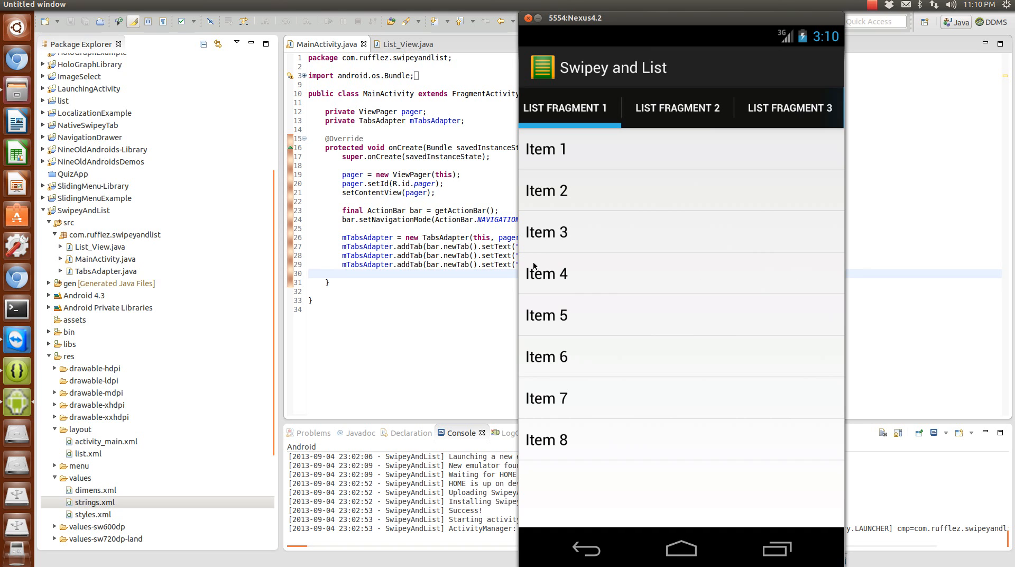
{"action": "left_click", "coordinate": [789, 108]}
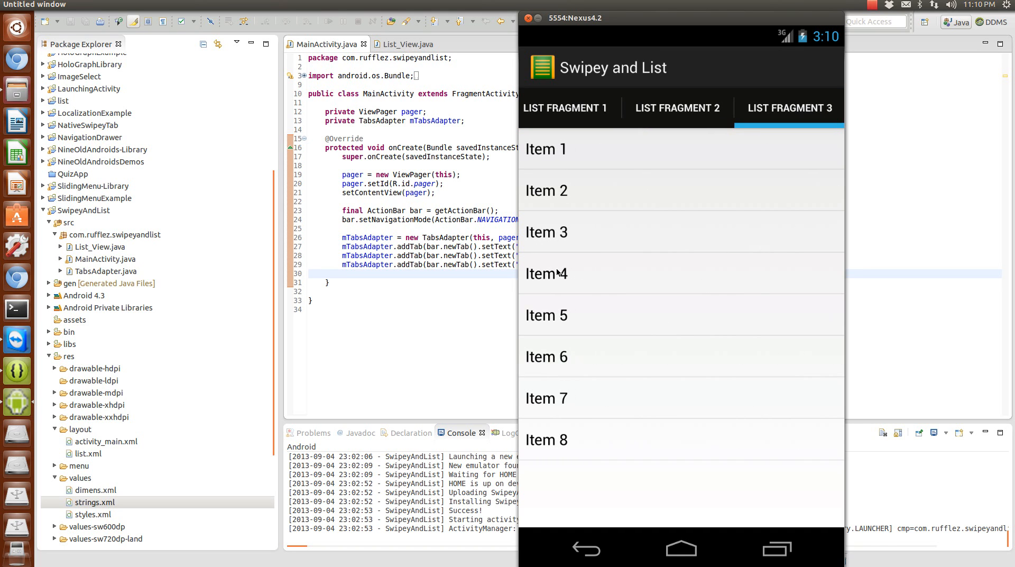
{"action": "left_click", "coordinate": [566, 107]}
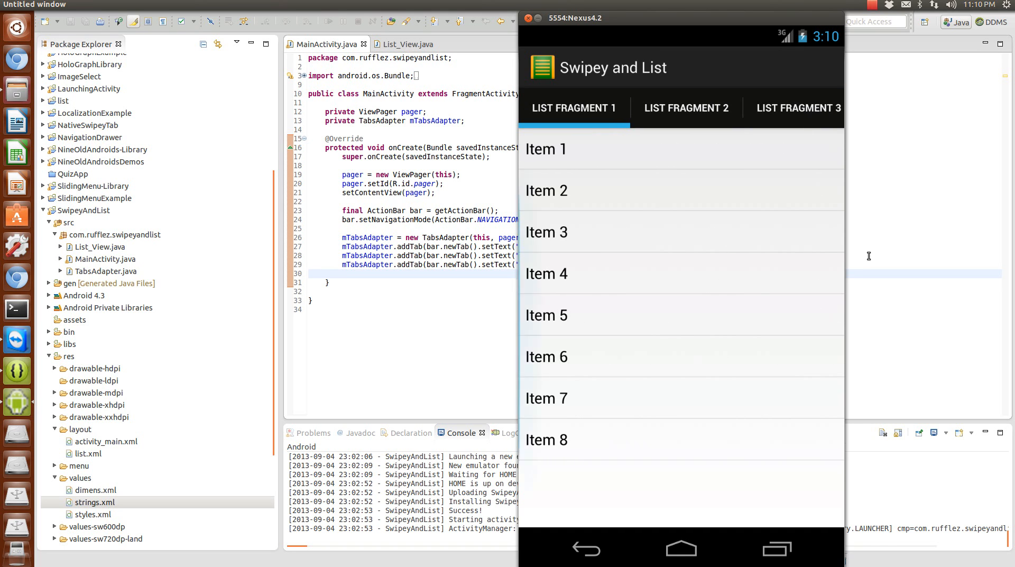
{"action": "left_click", "coordinate": [790, 108]}
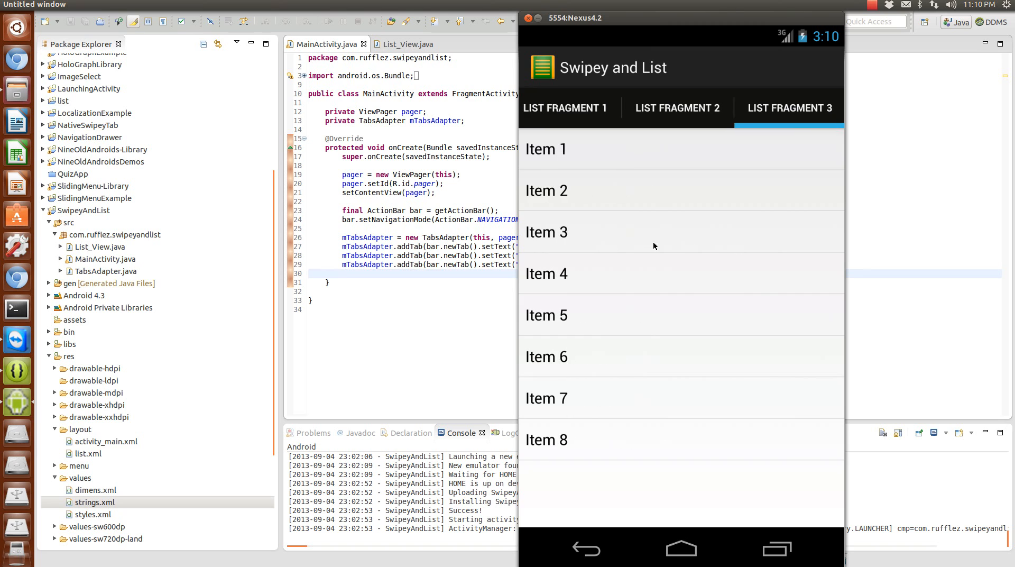
{"action": "left_click", "coordinate": [567, 108]}
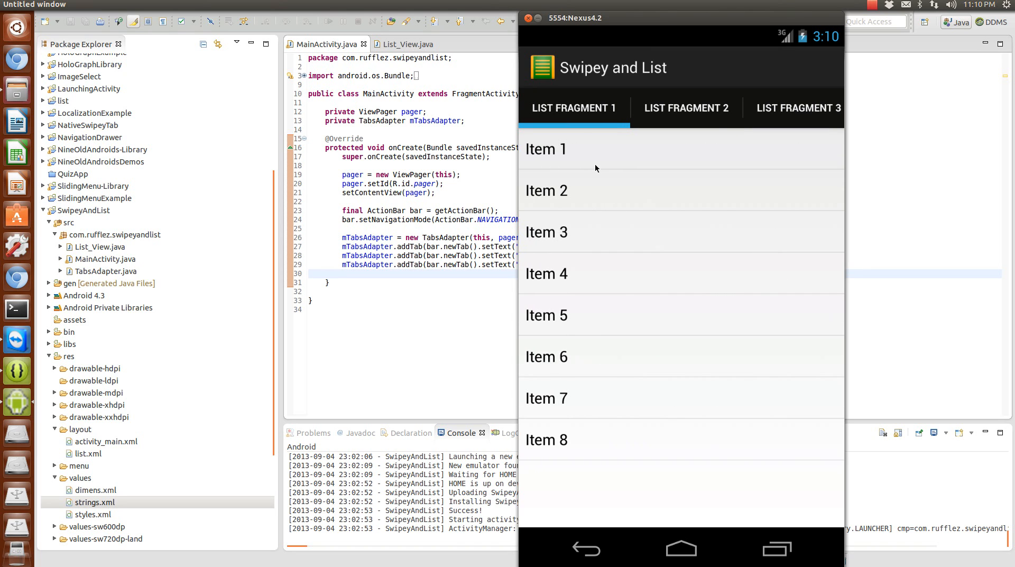
{"action": "mouse_move", "coordinate": [651, 95]}
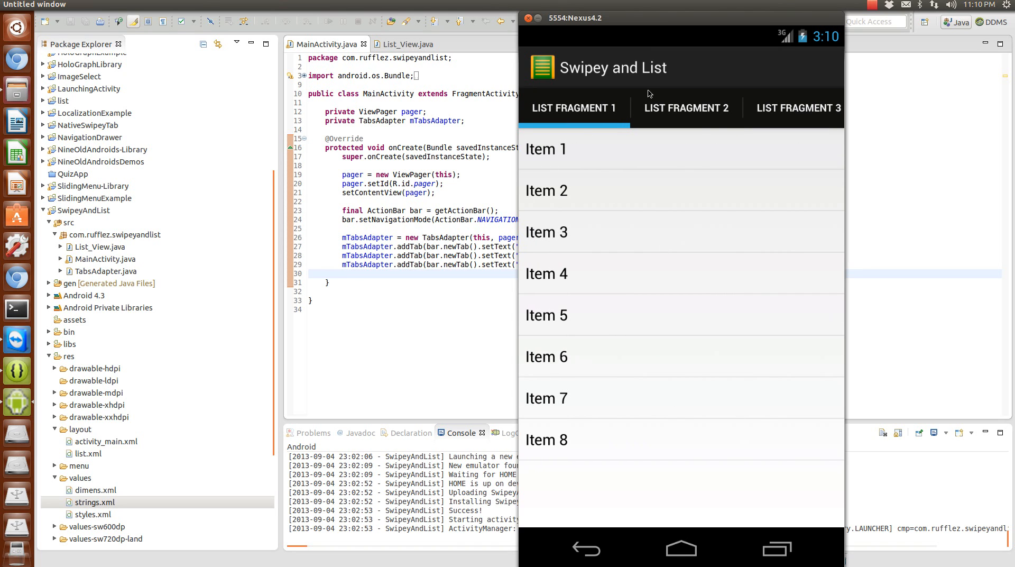
{"action": "mouse_move", "coordinate": [786, 247]}
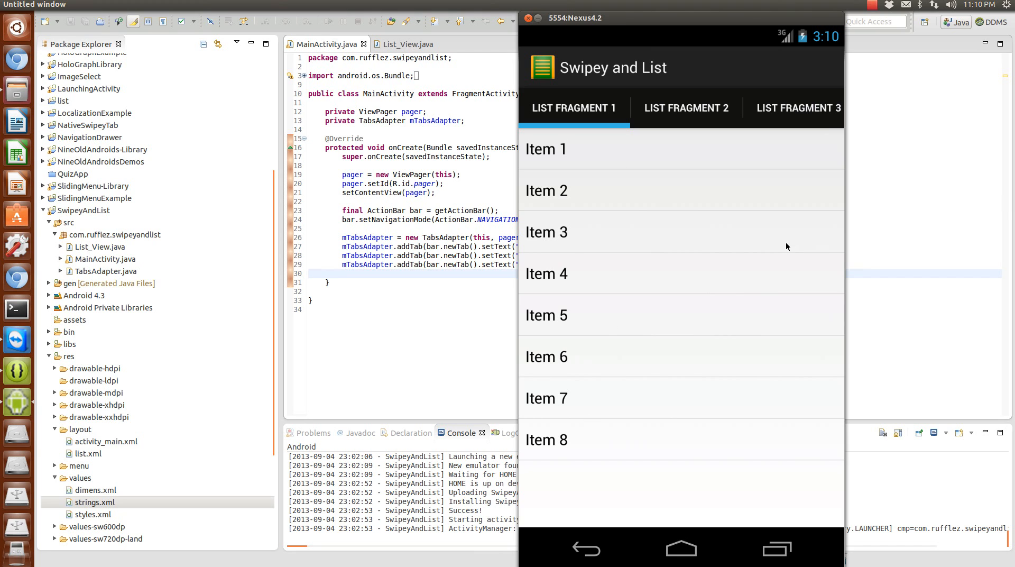
{"action": "mouse_move", "coordinate": [963, 26]}
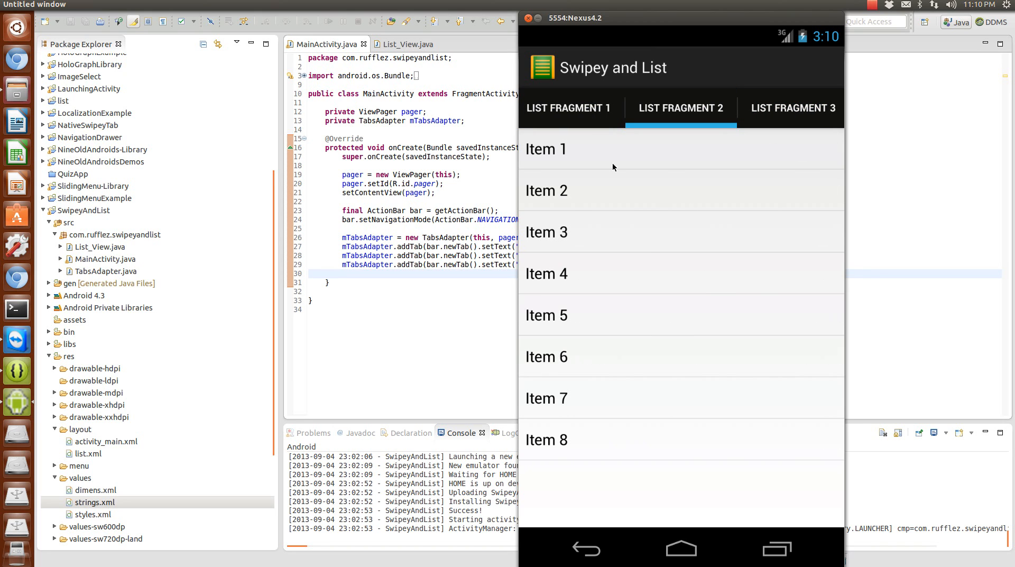
{"action": "left_click", "coordinate": [570, 108]}
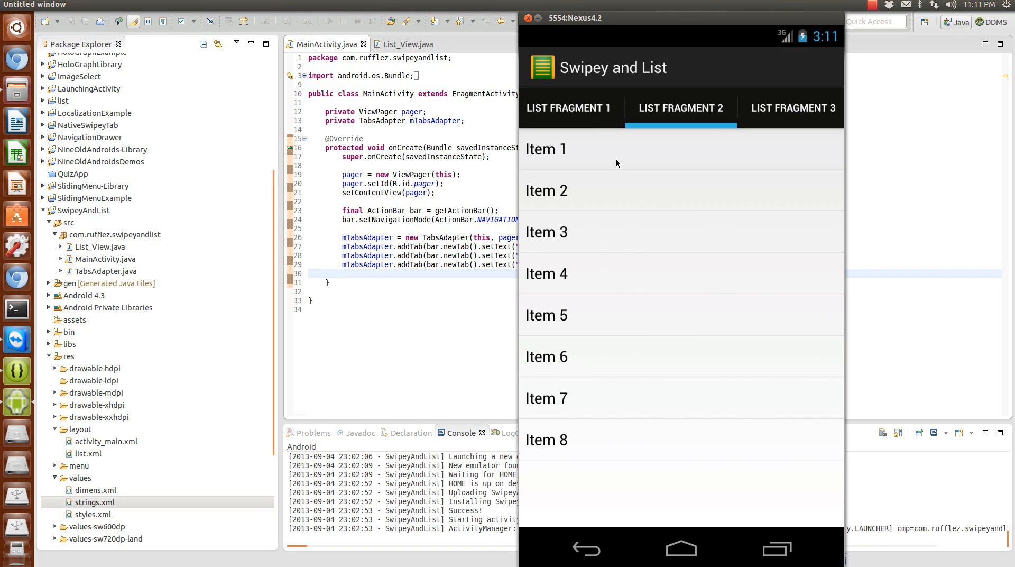
{"action": "mouse_move", "coordinate": [624, 219]}
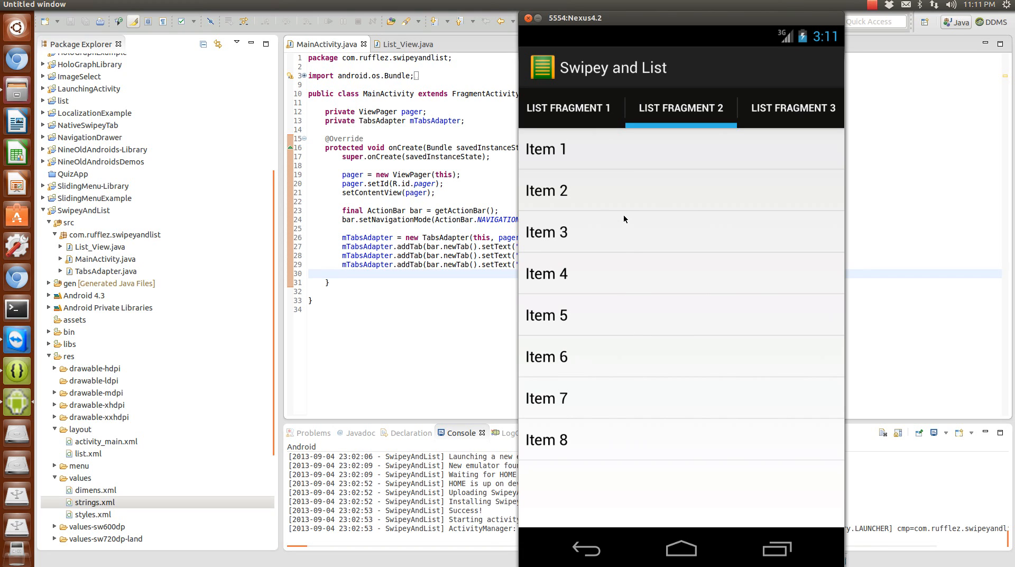
{"action": "mouse_move", "coordinate": [631, 497]}
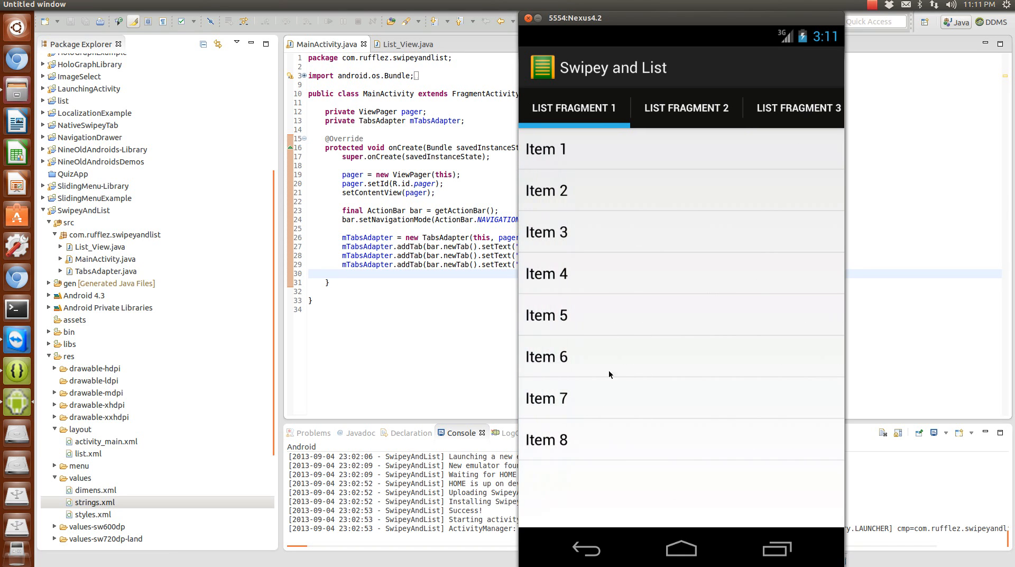
{"action": "left_click", "coordinate": [685, 108]}
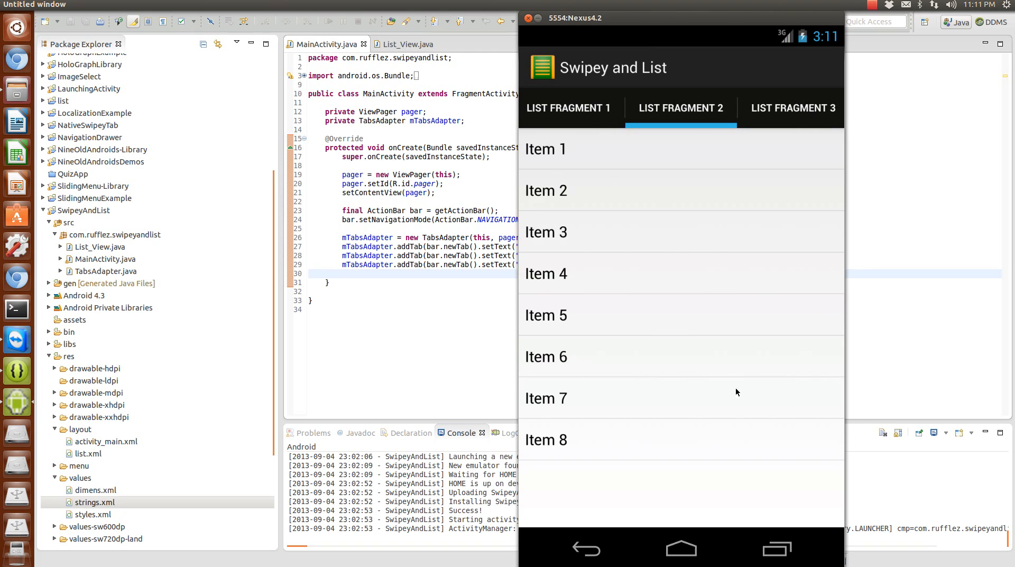
{"action": "left_click", "coordinate": [572, 108]}
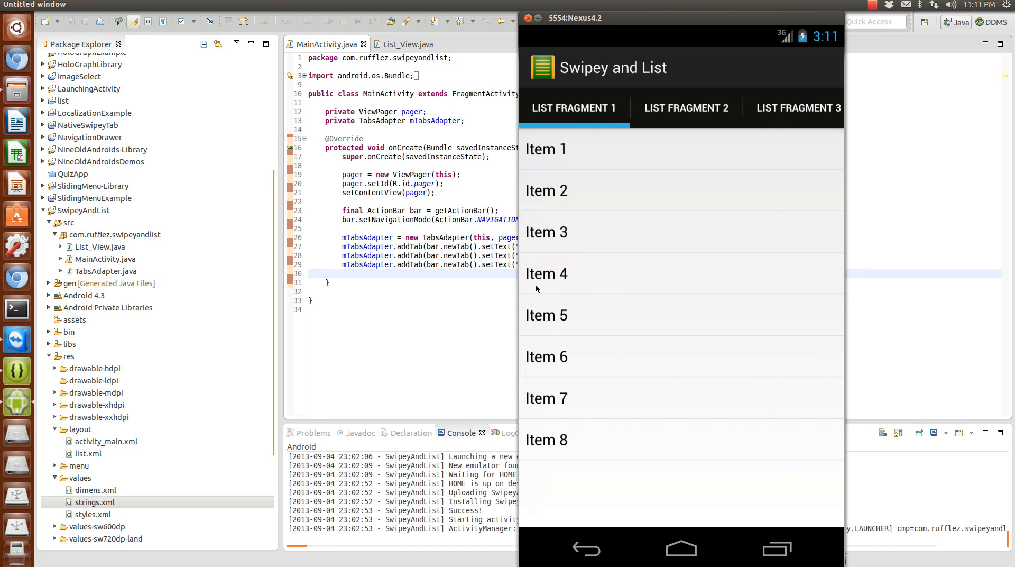
{"action": "mouse_move", "coordinate": [561, 255]}
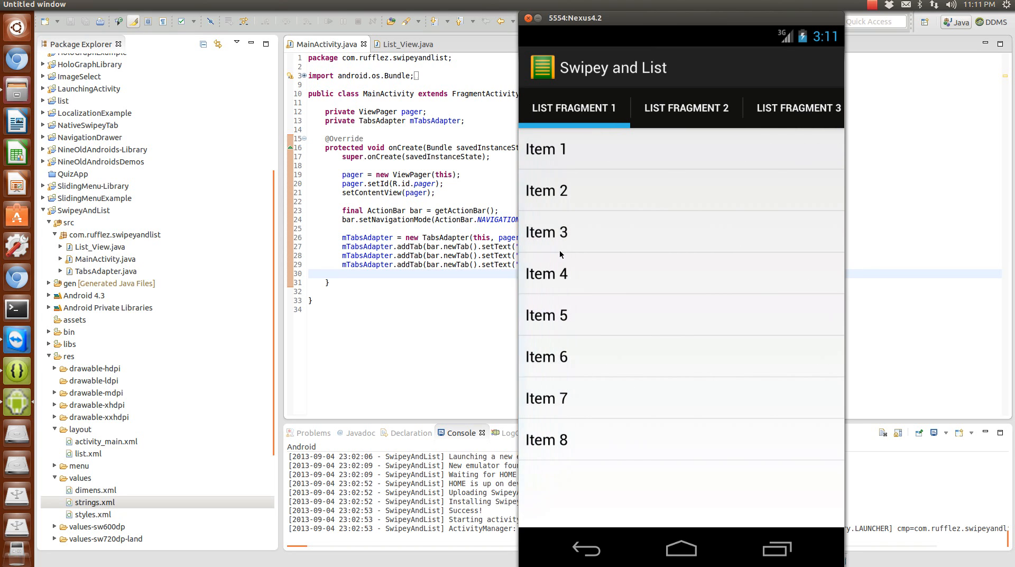
{"action": "mouse_move", "coordinate": [555, 211]}
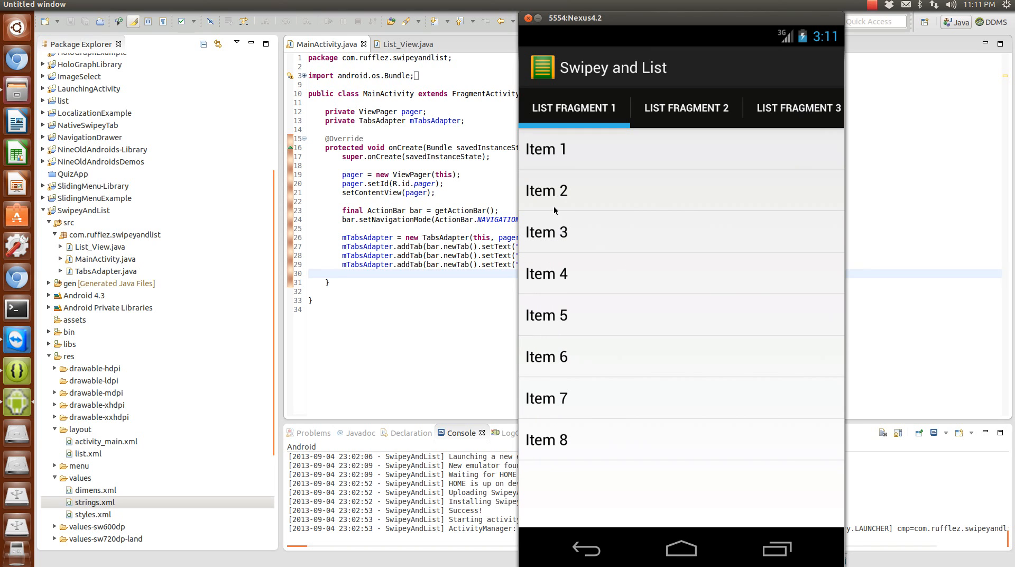
{"action": "mouse_move", "coordinate": [572, 232]}
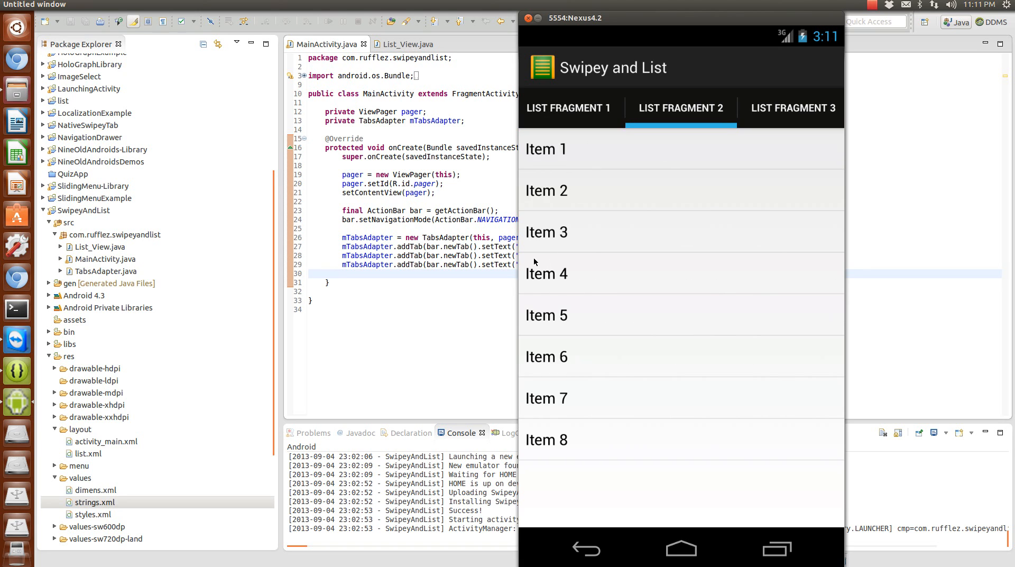
{"action": "left_click", "coordinate": [572, 108]}
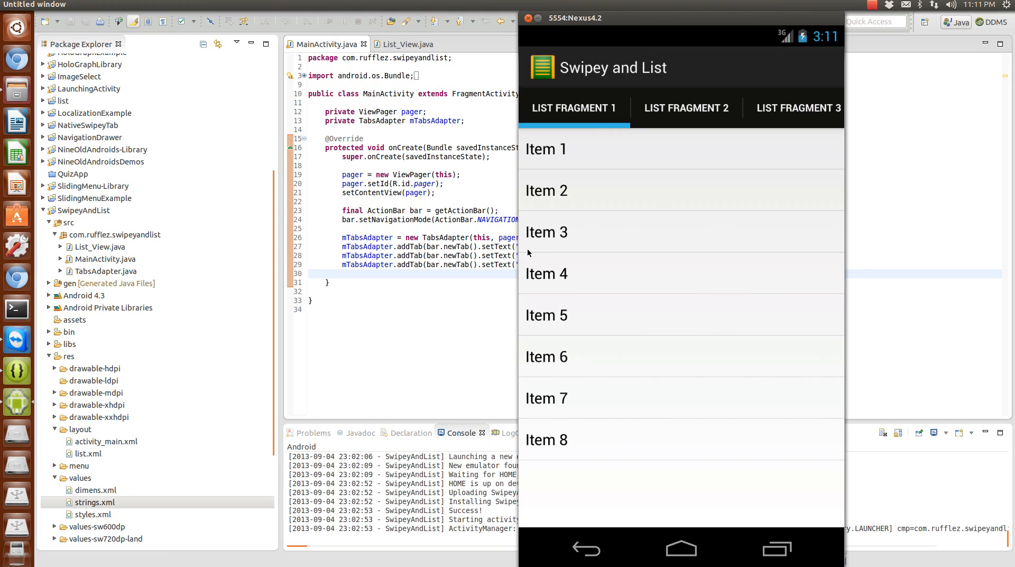
{"action": "mouse_move", "coordinate": [530, 310]}
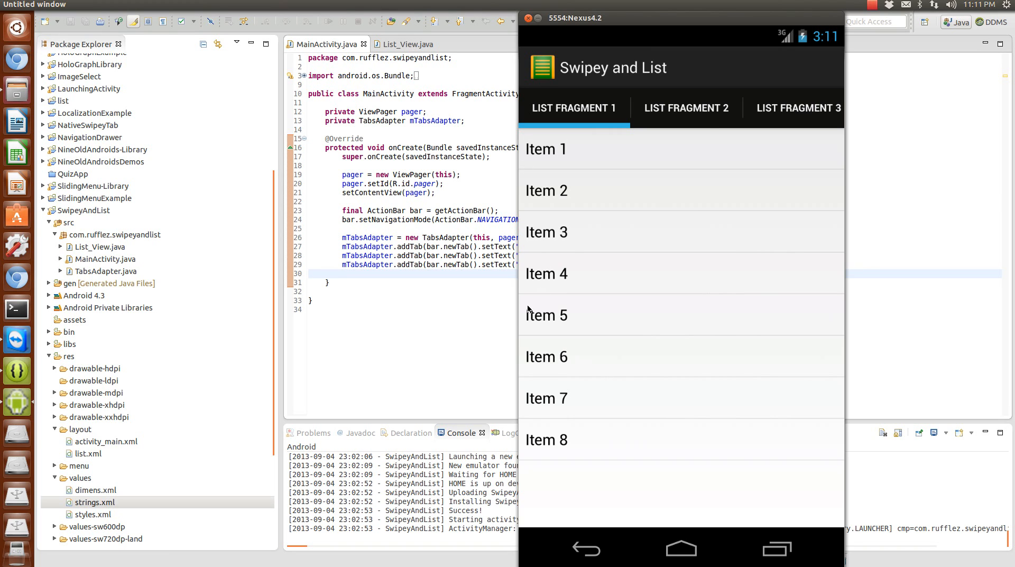
{"action": "mouse_move", "coordinate": [628, 317]}
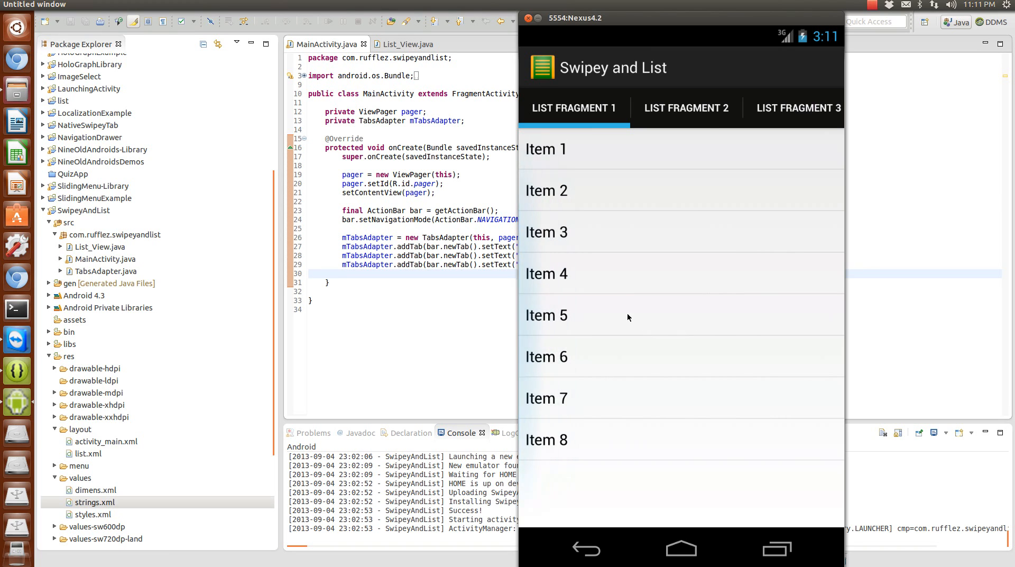
{"action": "mouse_move", "coordinate": [756, 271]}
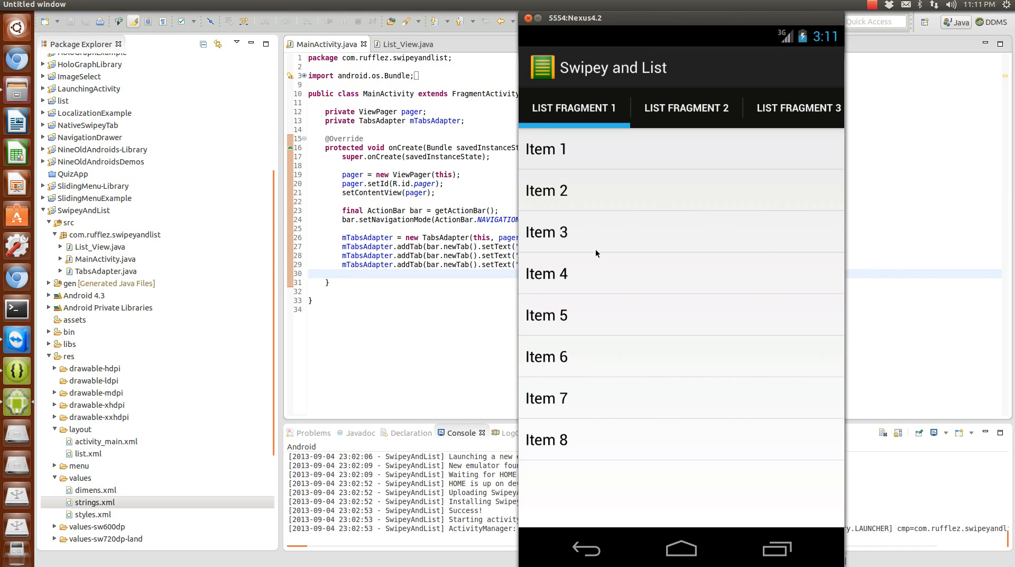
{"action": "mouse_move", "coordinate": [554, 192]}
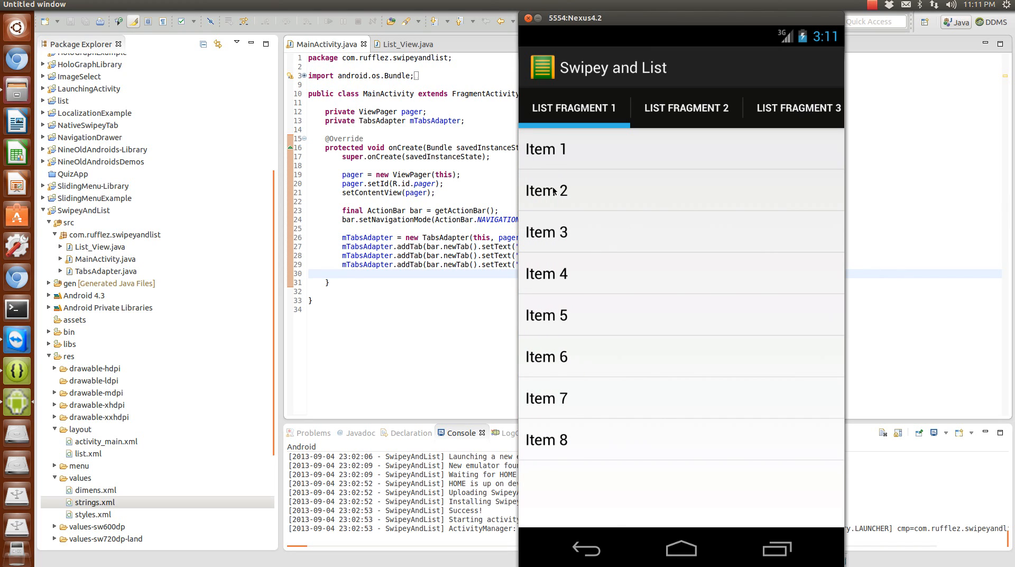
Step: Move through the List Fragment 2 and List Fragment 3 tabs and start swiping back
{"action": "left_click", "coordinate": [685, 108]}
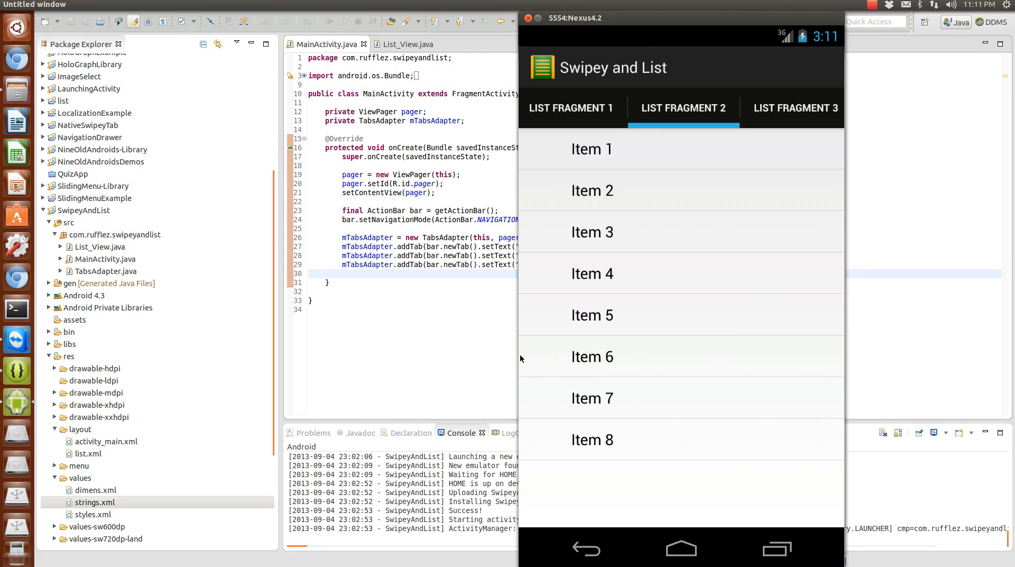
{"action": "left_click", "coordinate": [791, 108]}
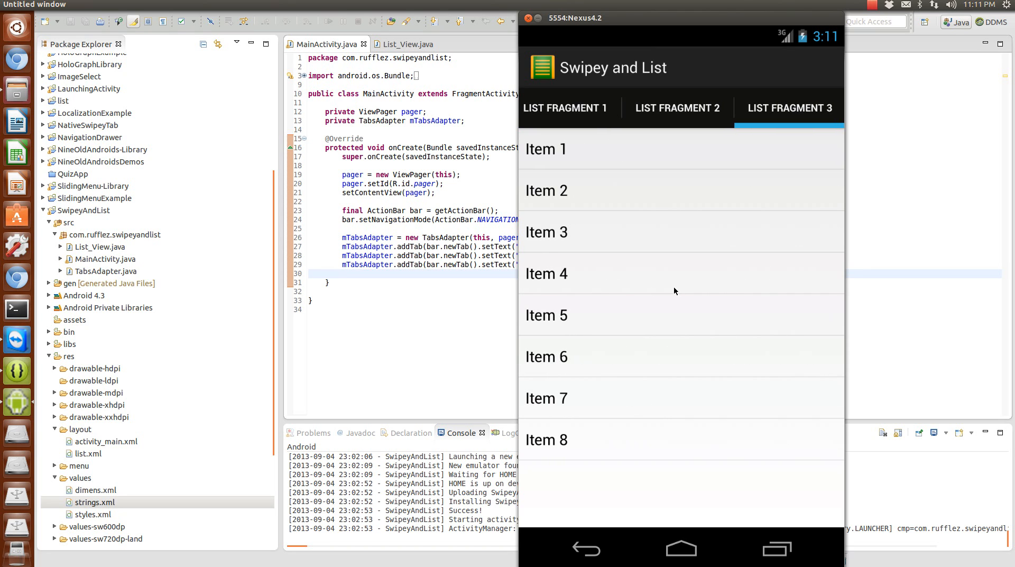
{"action": "mouse_move", "coordinate": [674, 230]}
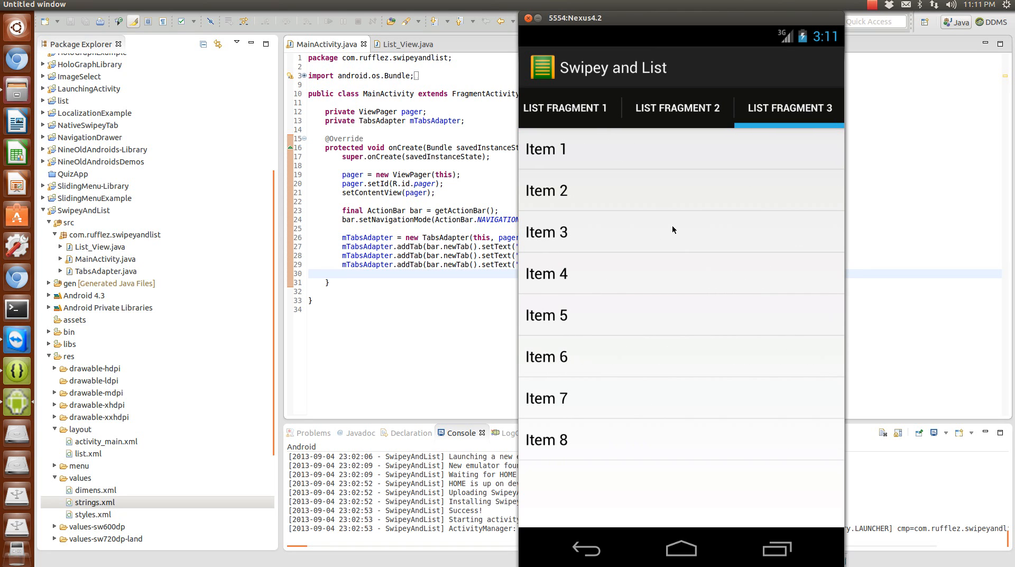
{"action": "mouse_move", "coordinate": [617, 259]}
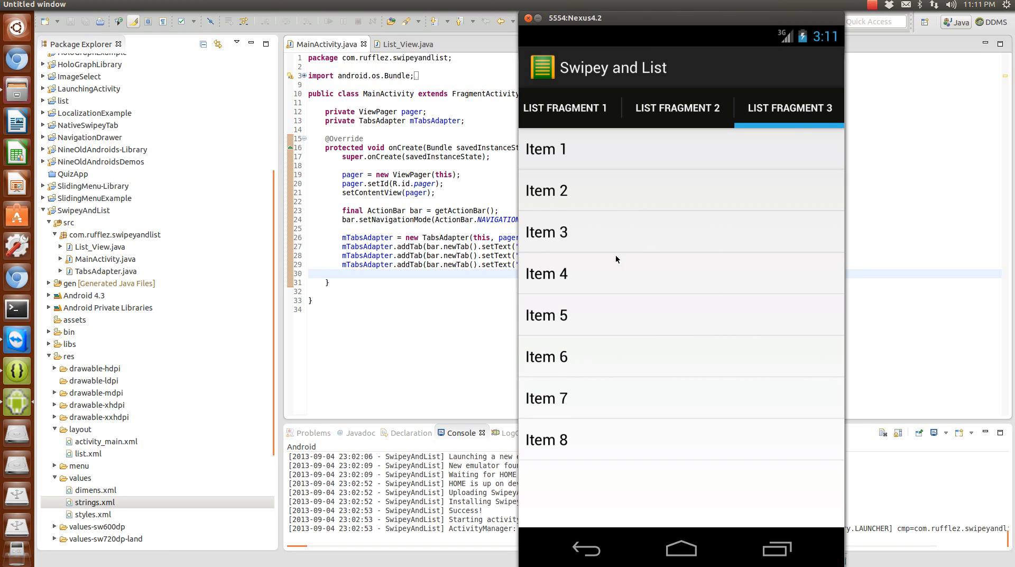
{"action": "mouse_move", "coordinate": [501, 277]}
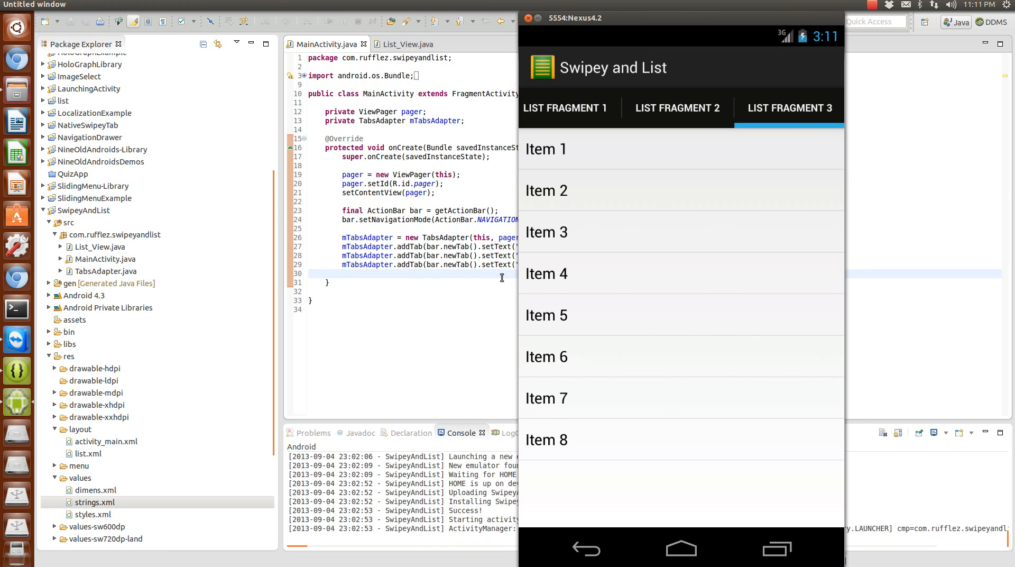
{"action": "left_click", "coordinate": [546, 272]}
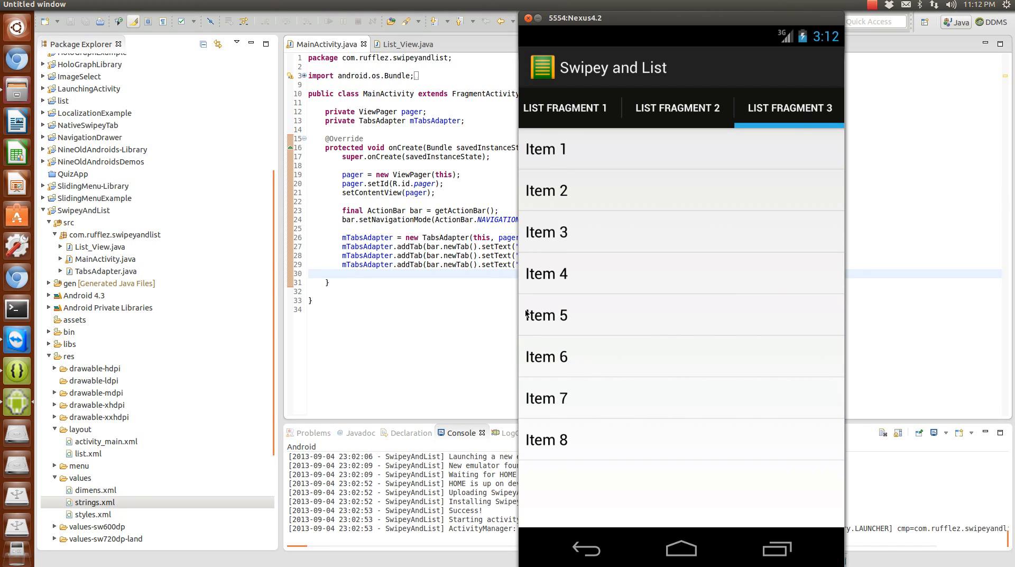
{"action": "mouse_move", "coordinate": [517, 361]}
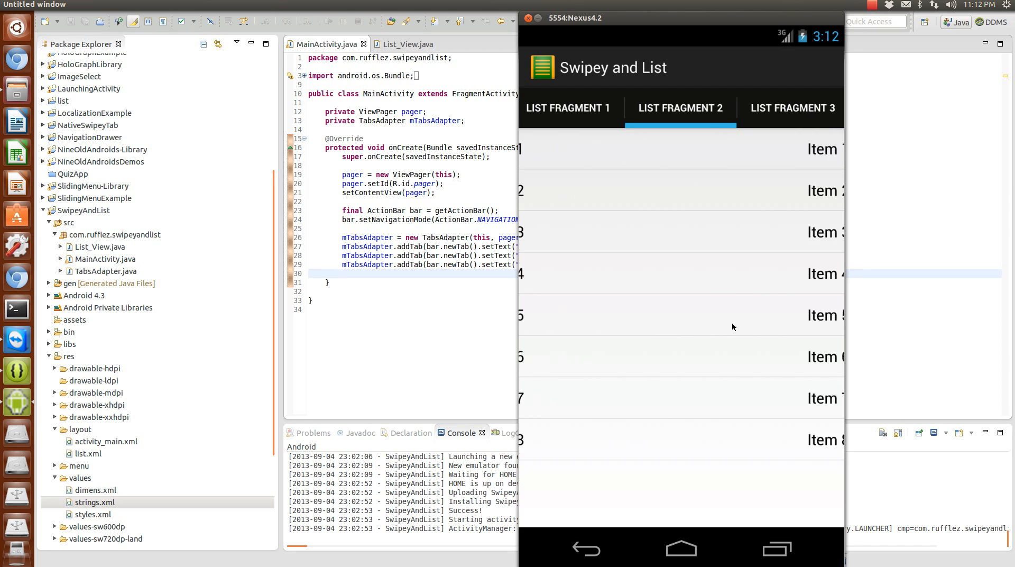
Step: Go back to the List Fragment 1 tab showing Item 1 through Item 8
{"action": "left_click", "coordinate": [572, 108]}
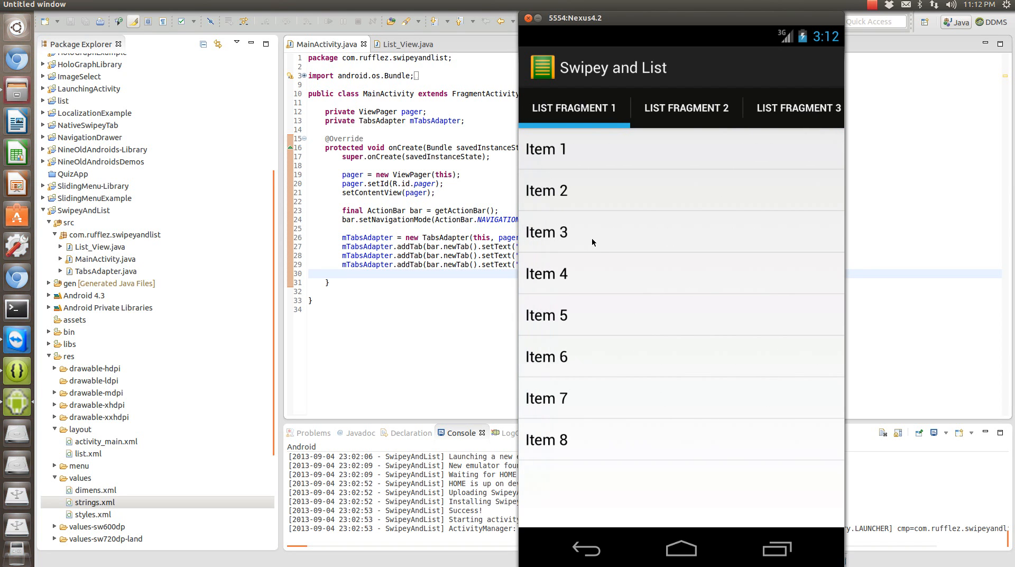
{"action": "mouse_move", "coordinate": [546, 97]}
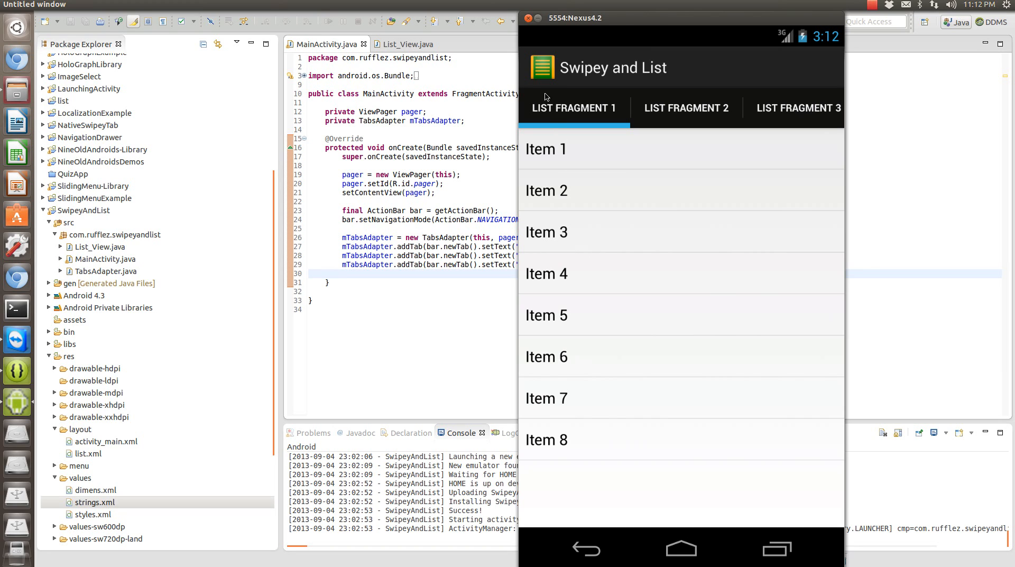
{"action": "mouse_move", "coordinate": [525, 71]}
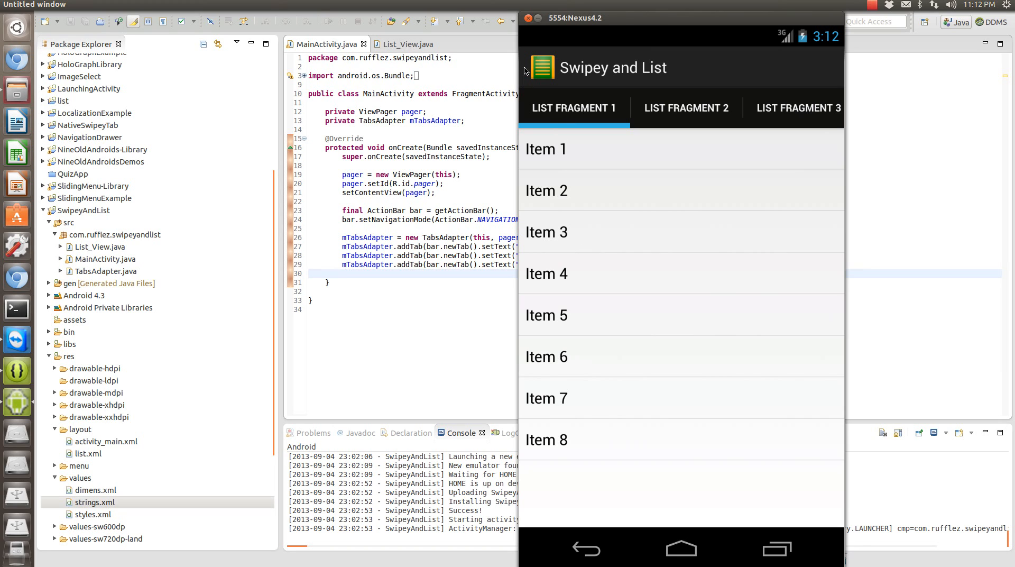
{"action": "mouse_move", "coordinate": [550, 67]}
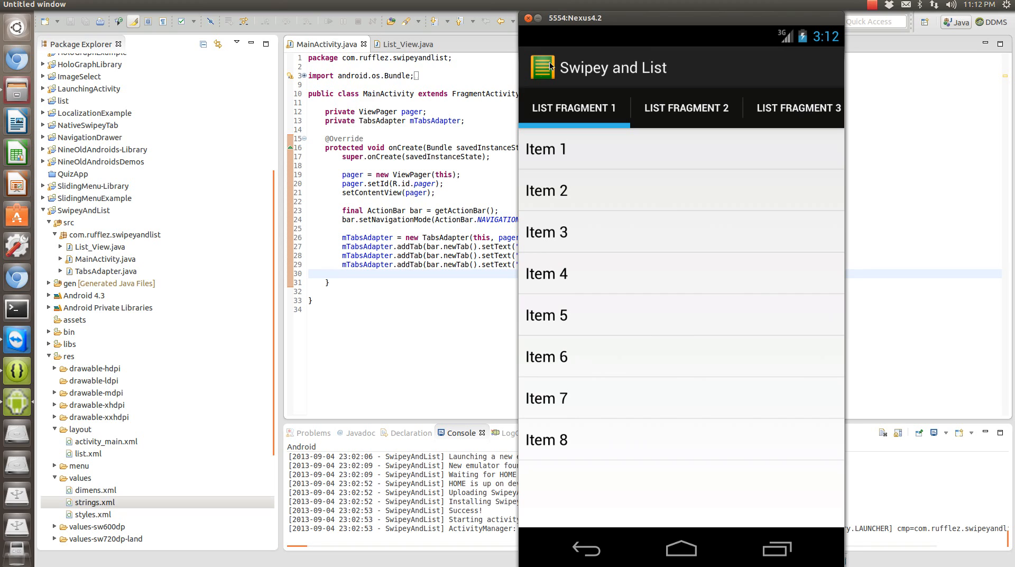
{"action": "mouse_move", "coordinate": [522, 67]}
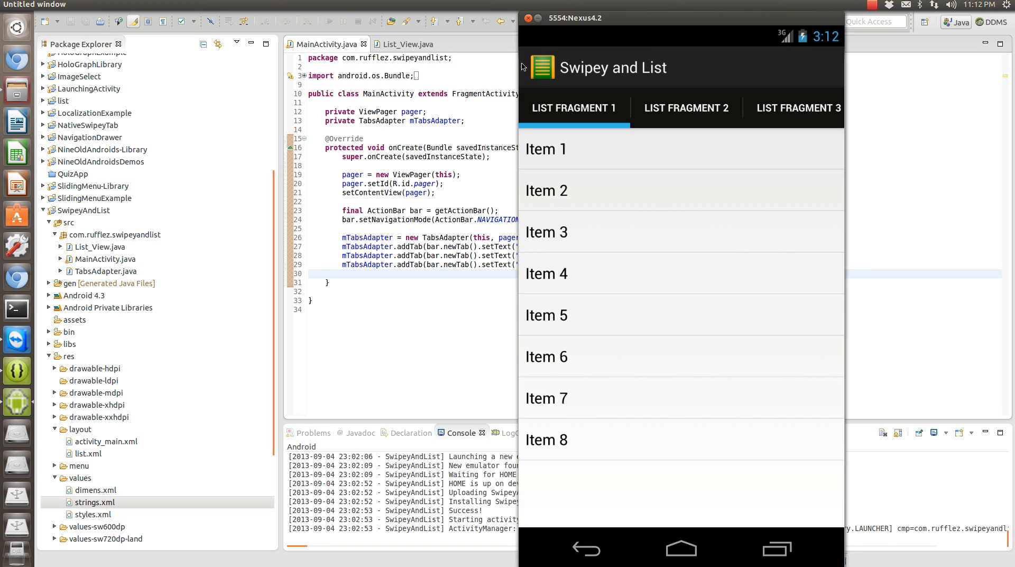
{"action": "mouse_move", "coordinate": [572, 227]}
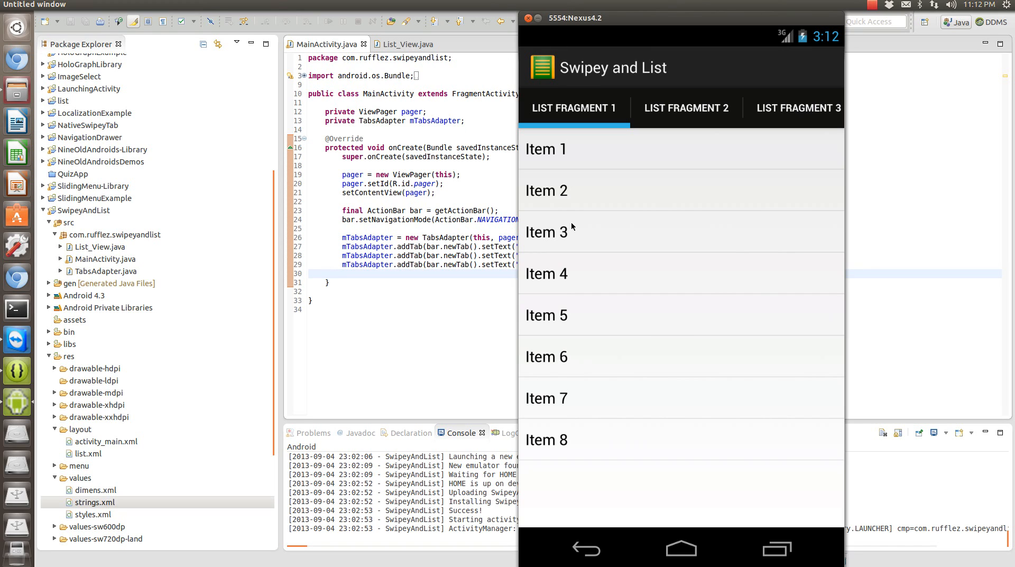
{"action": "mouse_move", "coordinate": [593, 140]}
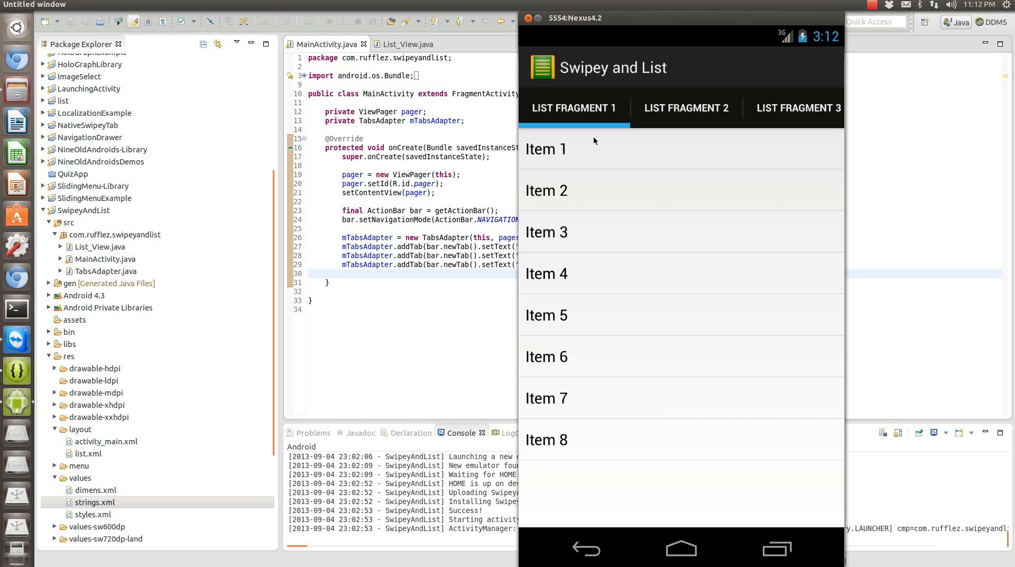
{"action": "mouse_move", "coordinate": [597, 136]}
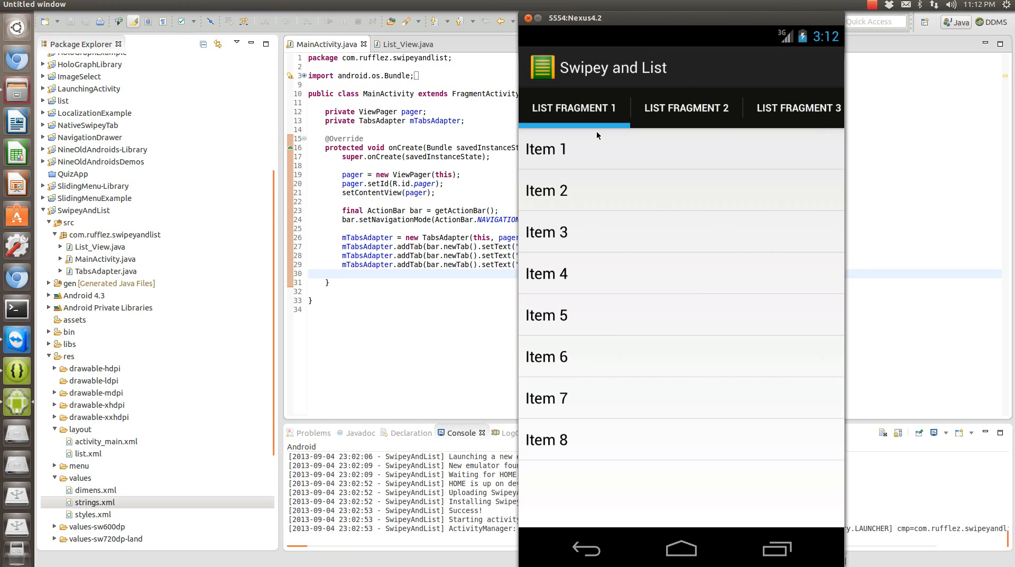
{"action": "left_click", "coordinate": [685, 108]}
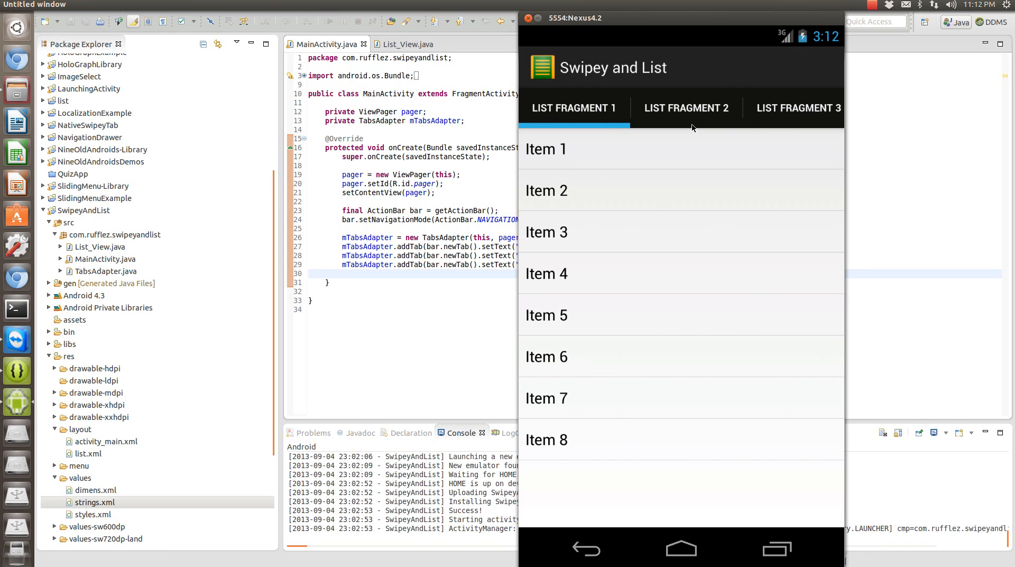
{"action": "mouse_move", "coordinate": [796, 177]}
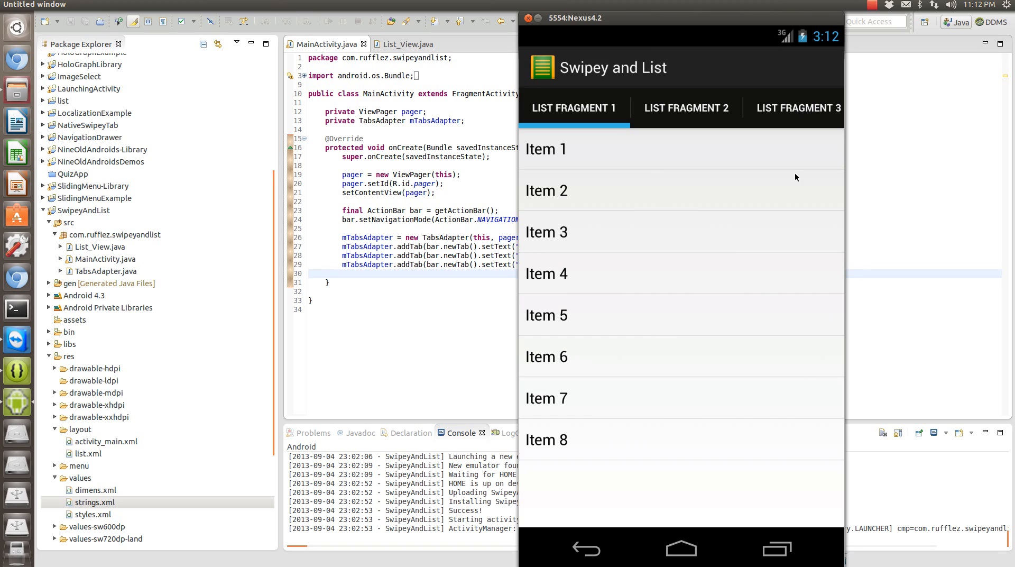